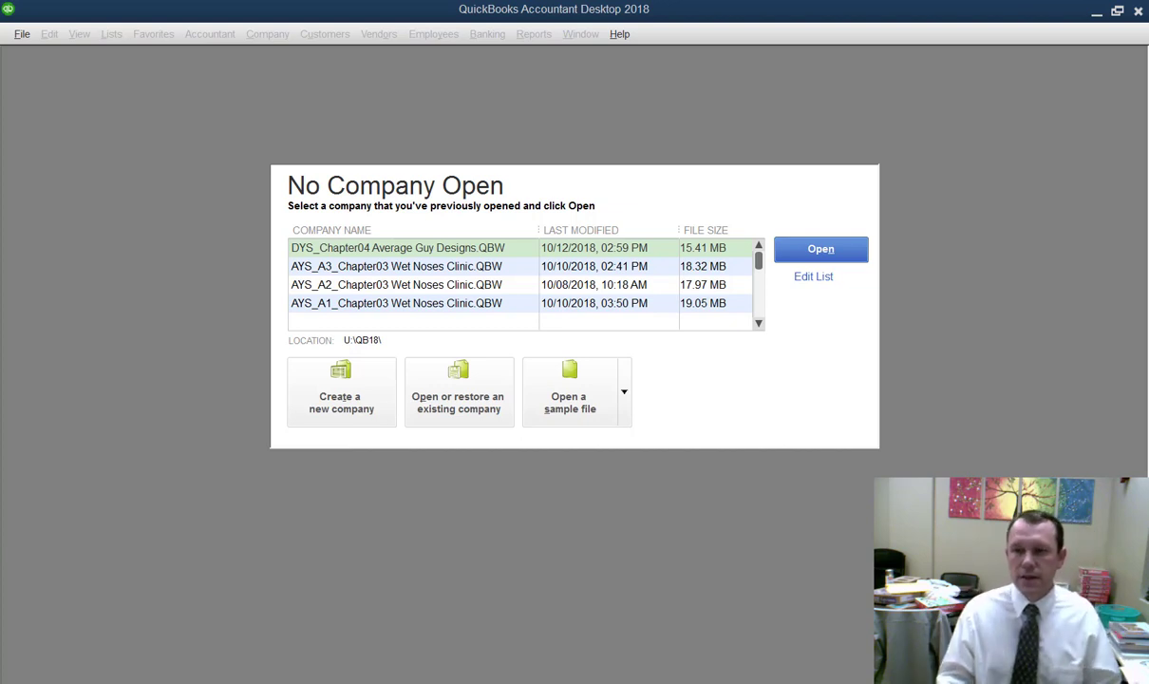
mouse_move(458, 398)
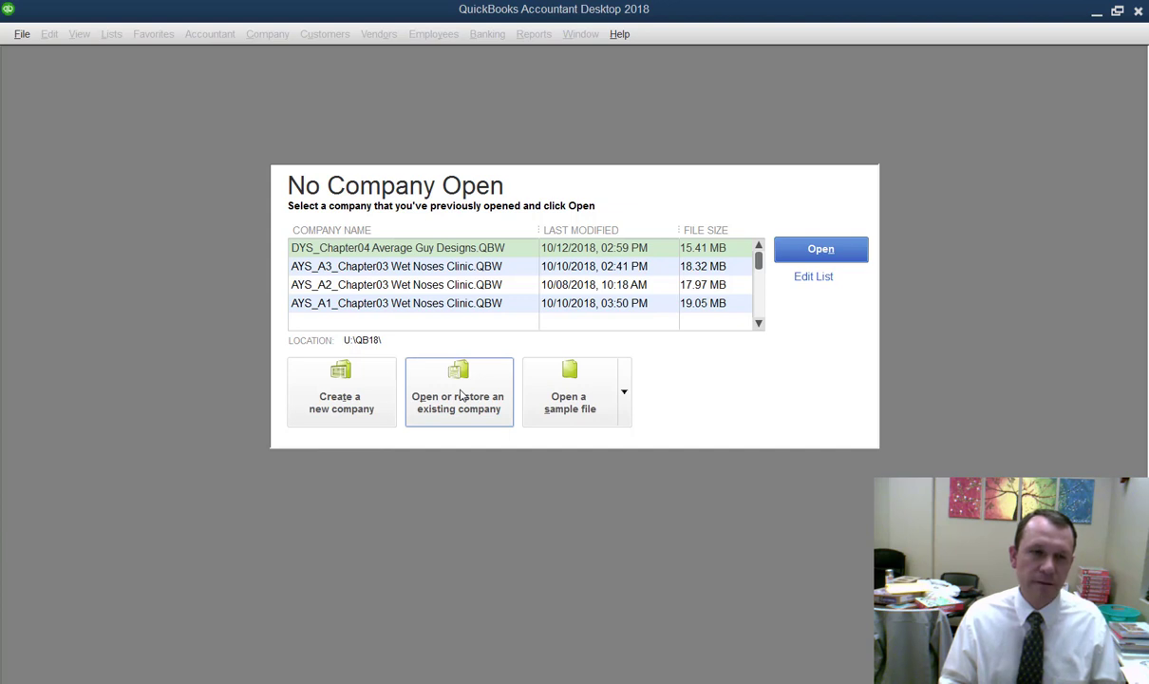
Restore the Wet Noses Chapter 4 portable .QBM file and save it as the Chapter04 .QBW company.
left_click(459, 393)
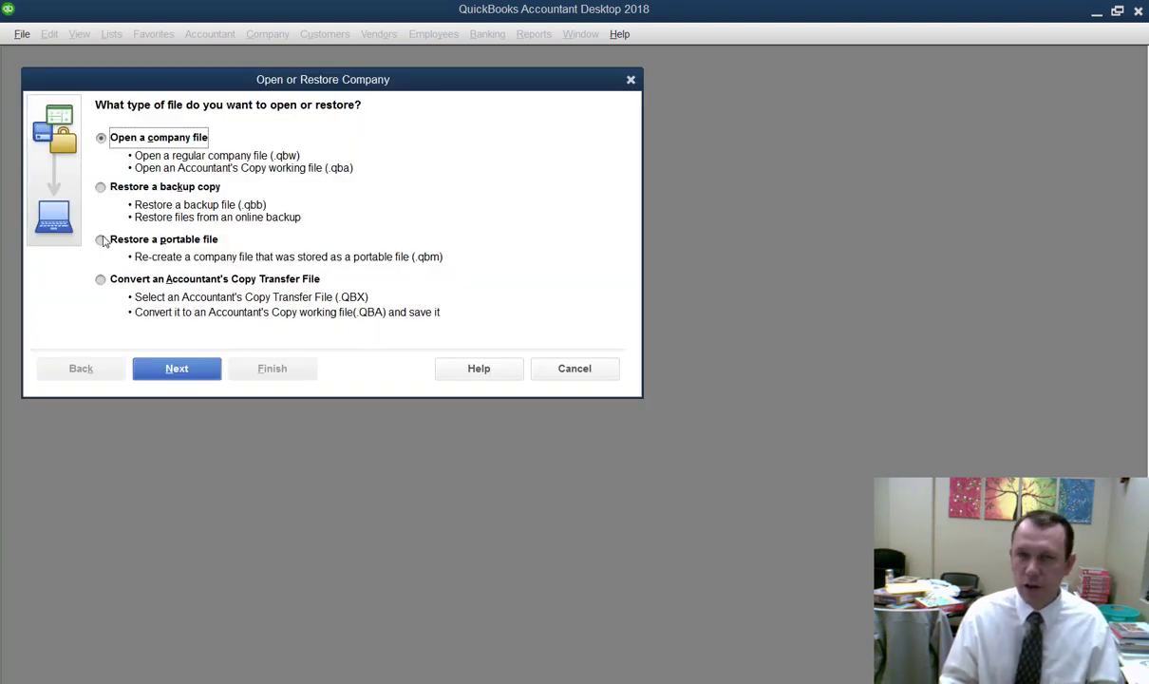
left_click(177, 369)
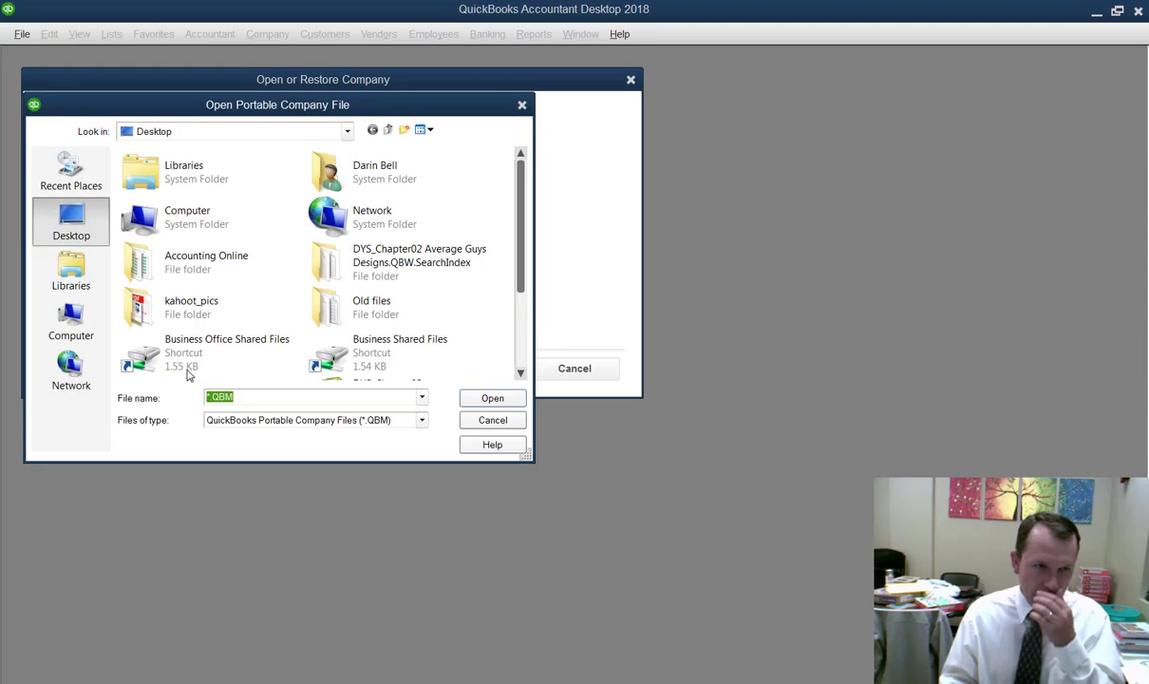
left_click(71, 323)
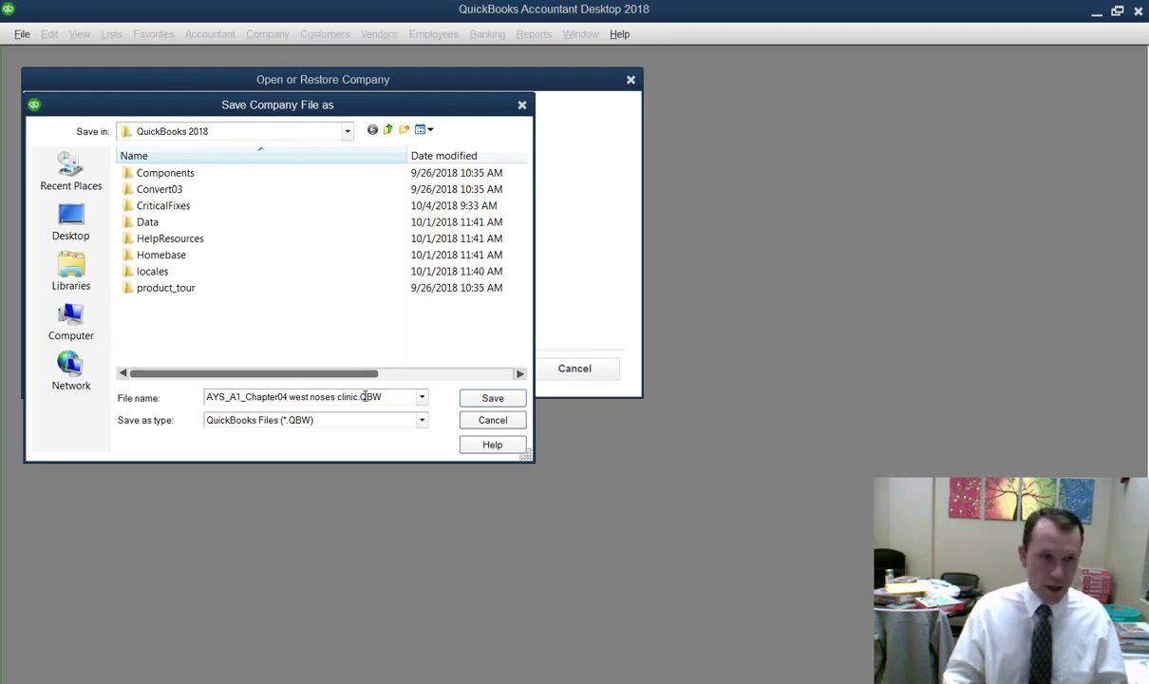
left_click(492, 398)
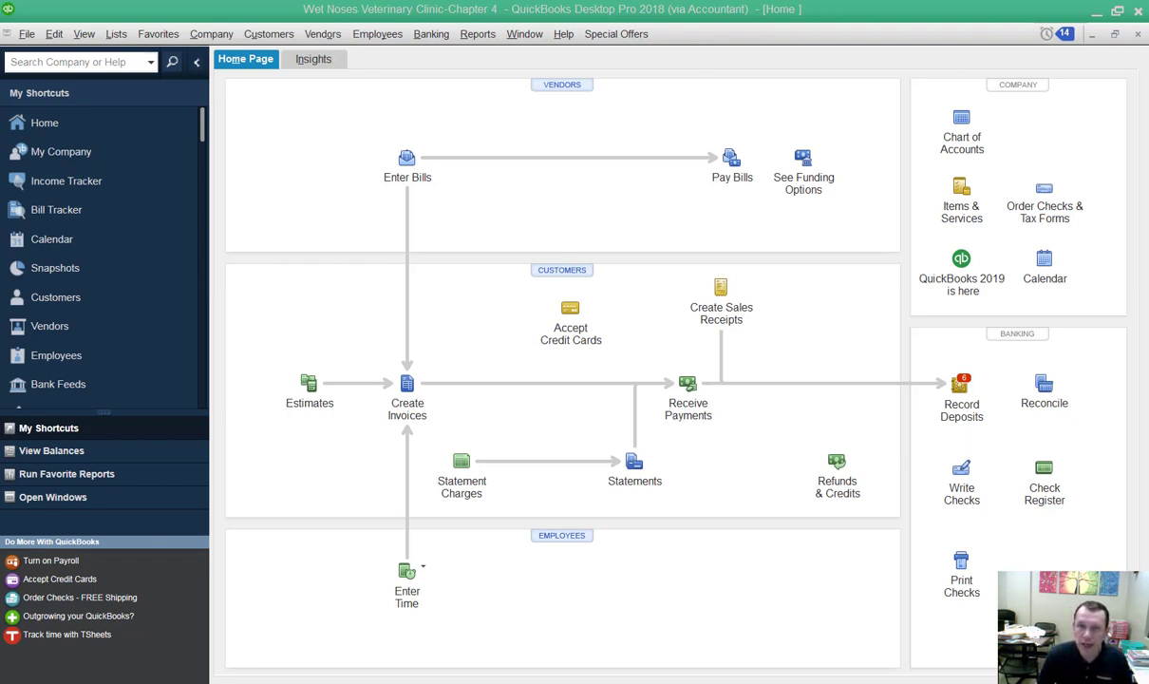
mouse_move(962, 118)
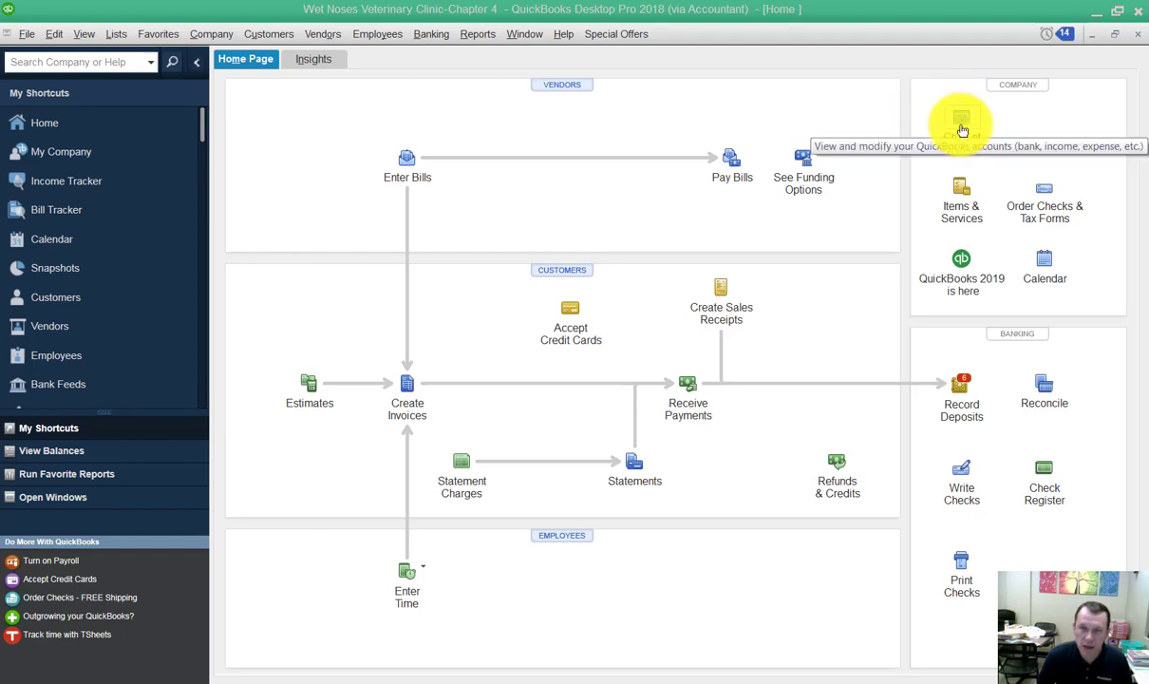
mouse_move(971, 125)
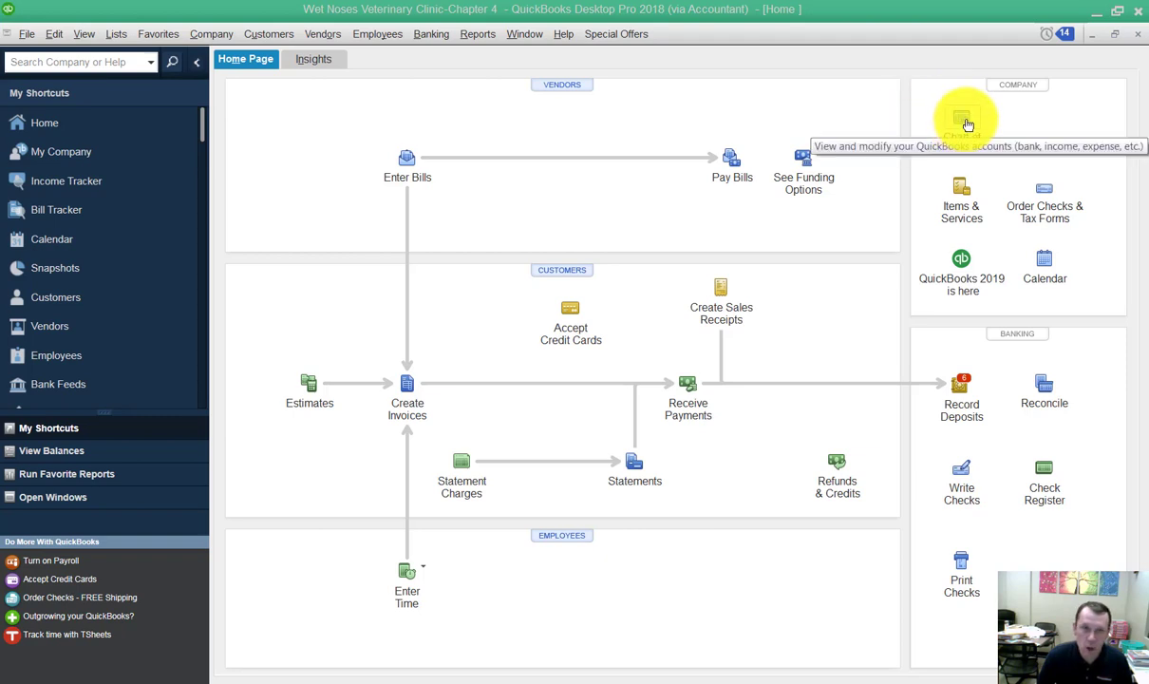
From the Chart of Accounts, start a new account so the account type choices appear.
left_click(964, 112)
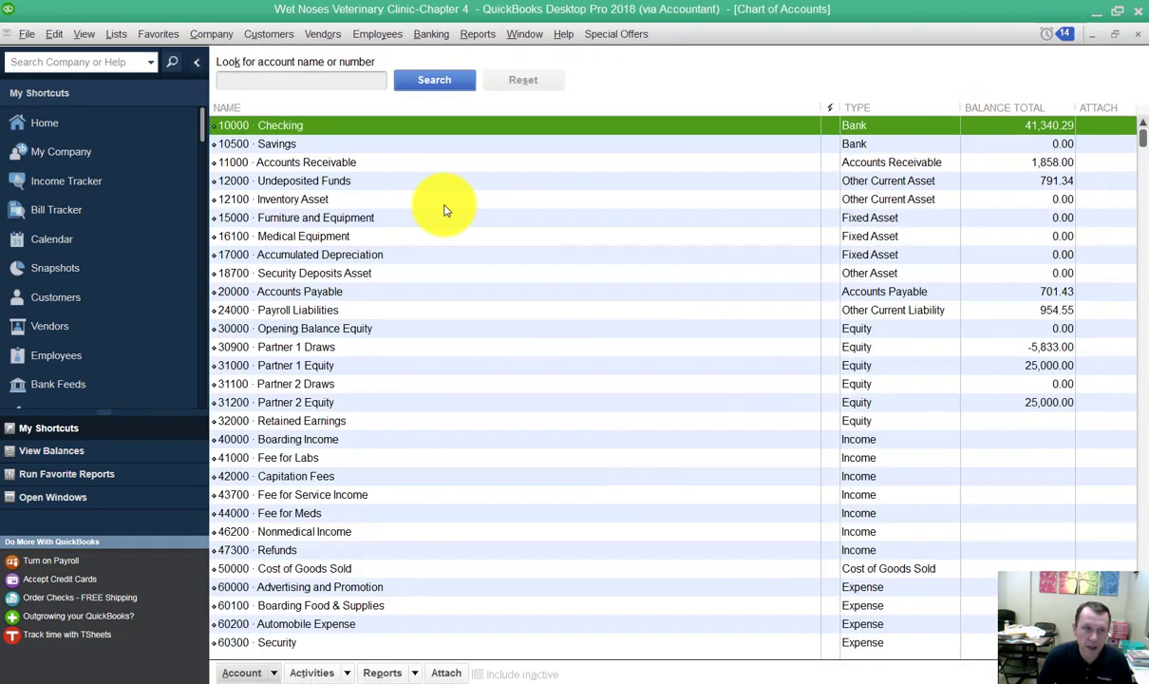
mouse_move(190, 672)
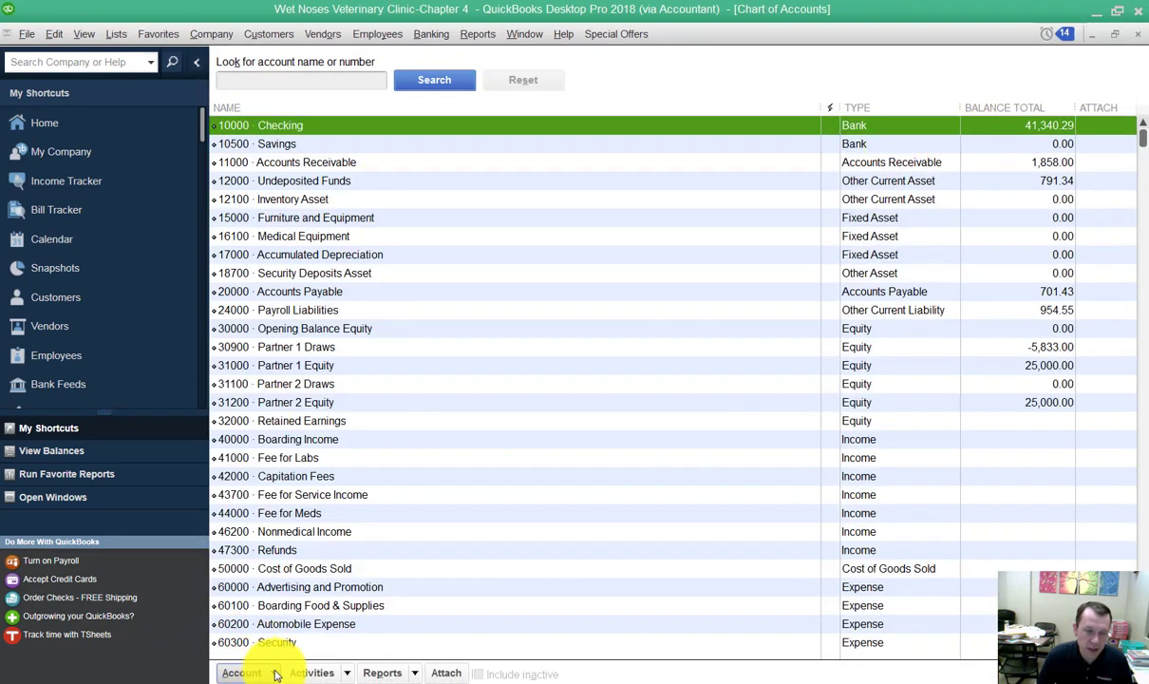
left_click(241, 672)
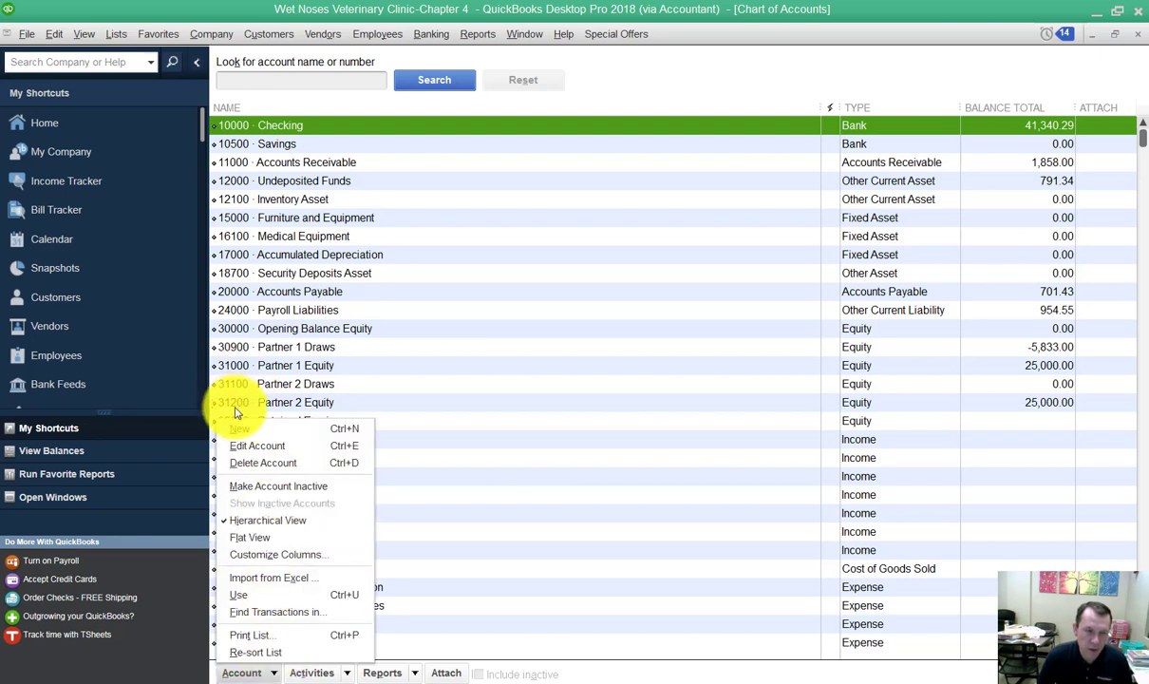
mouse_move(258, 429)
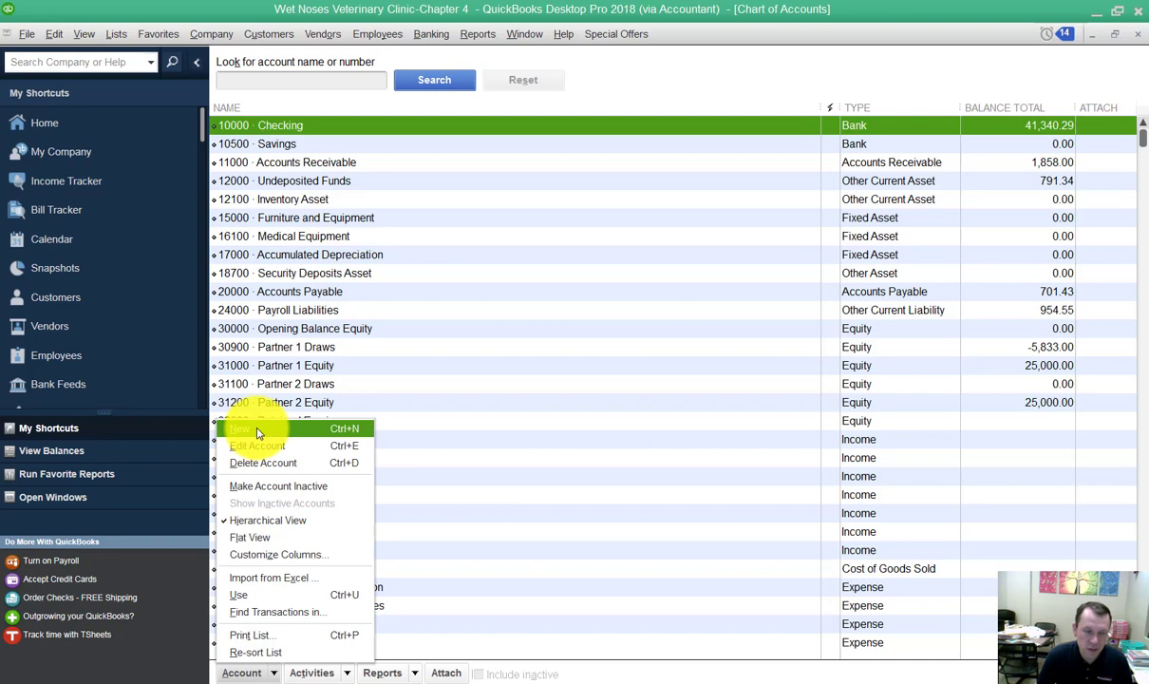
left_click(241, 428)
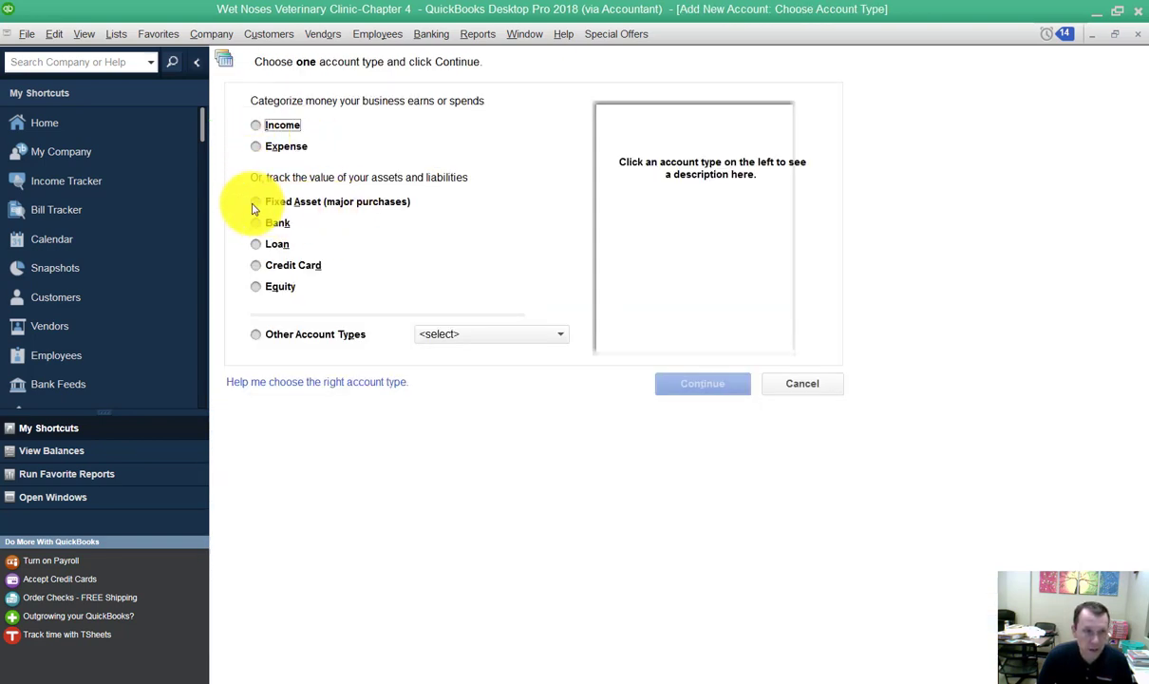
left_click(255, 222)
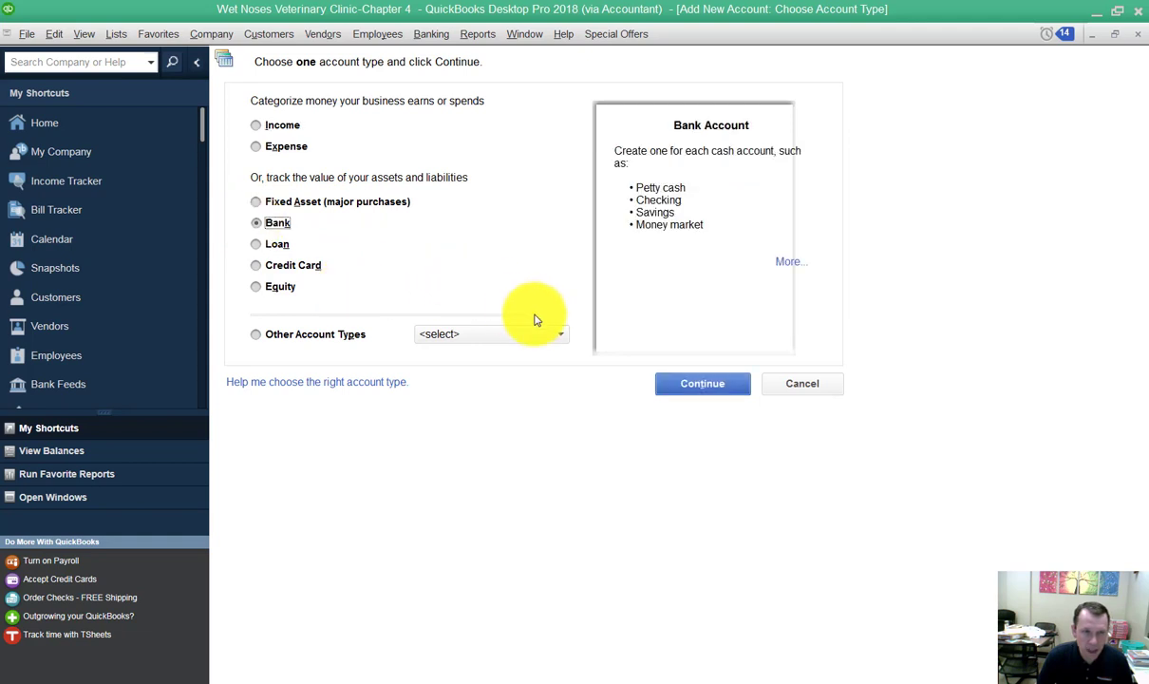
left_click(702, 383)
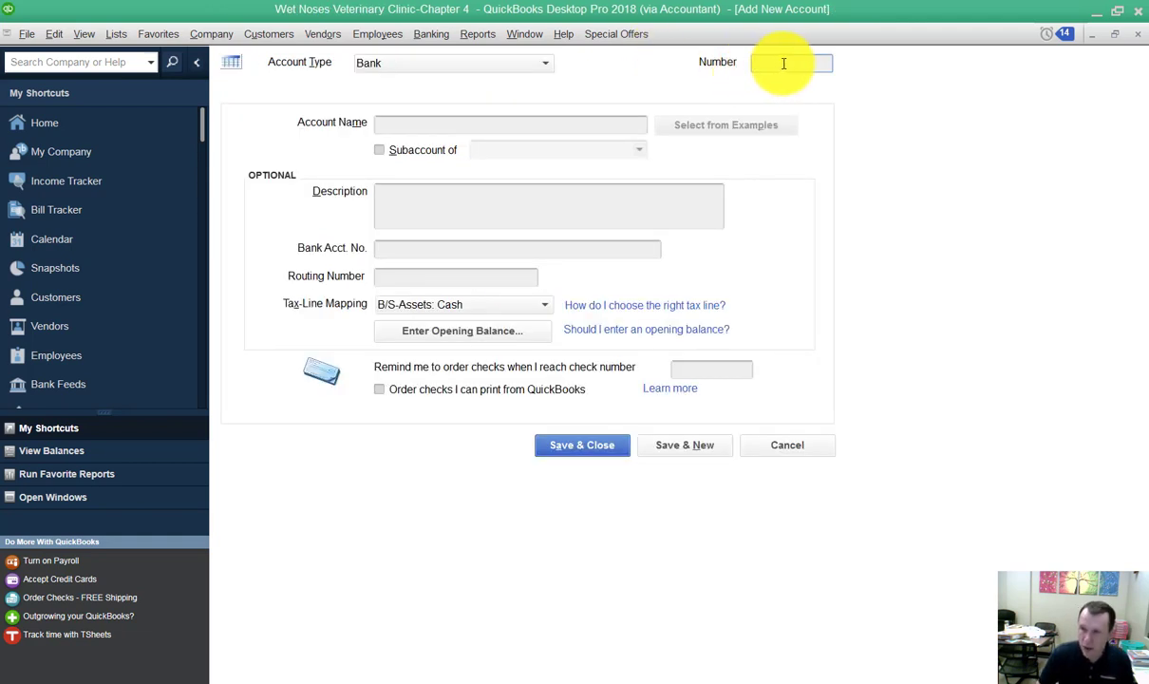
type("10600")
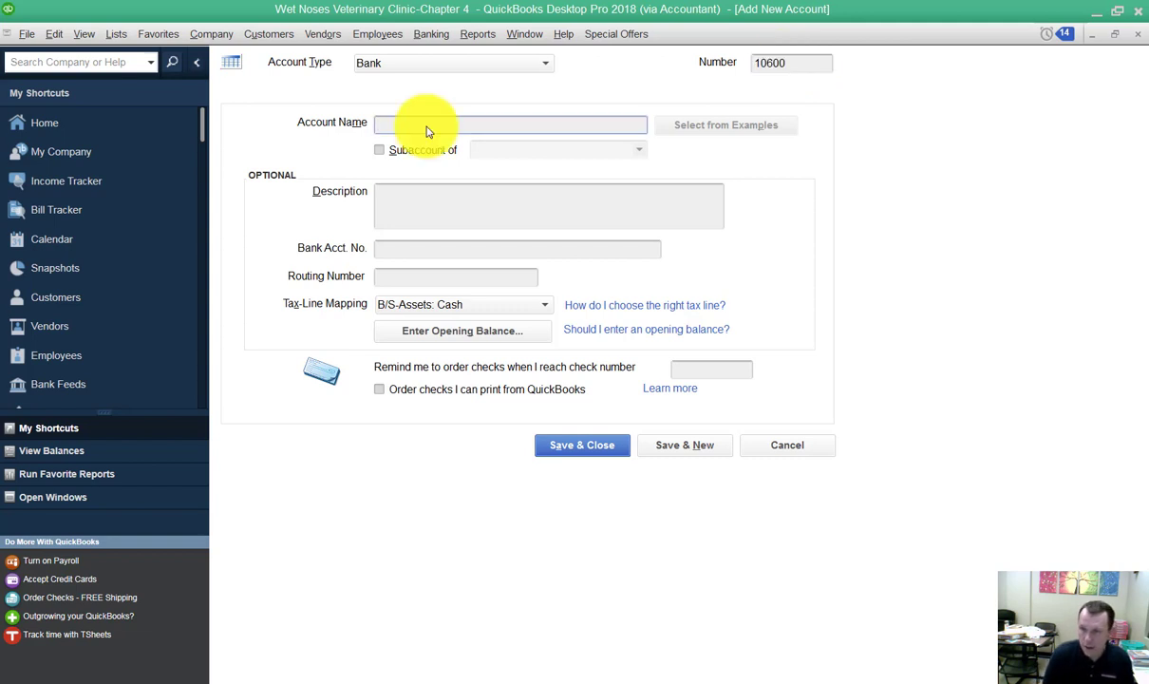
type("Mar")
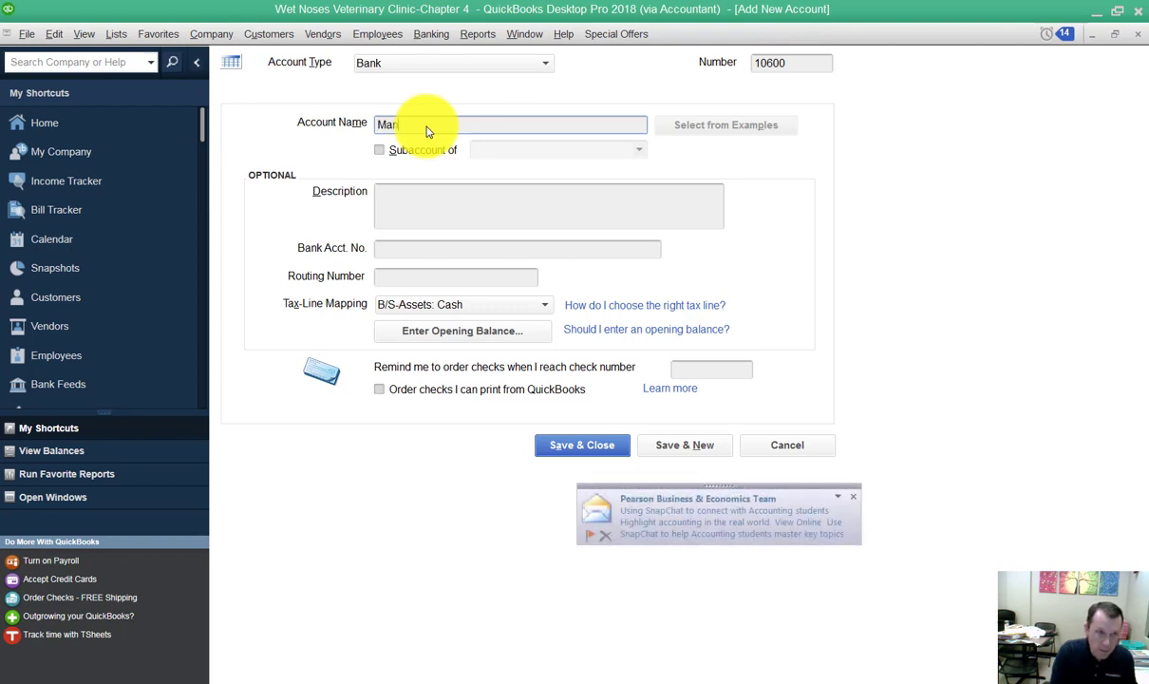
type("oney M")
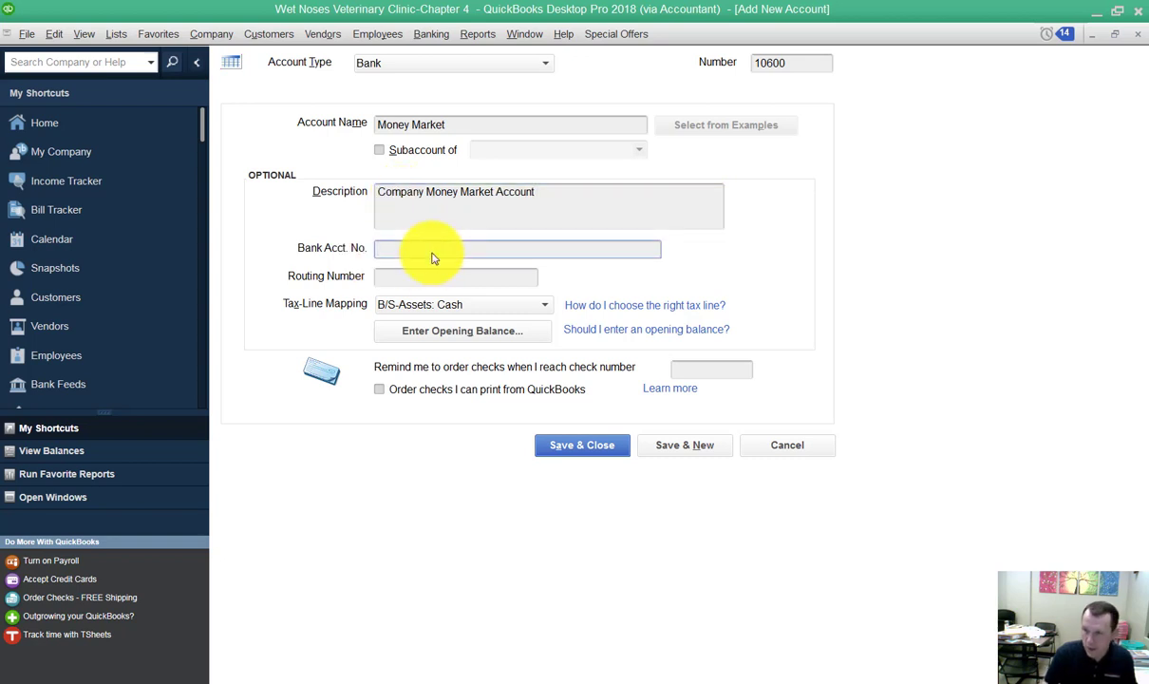
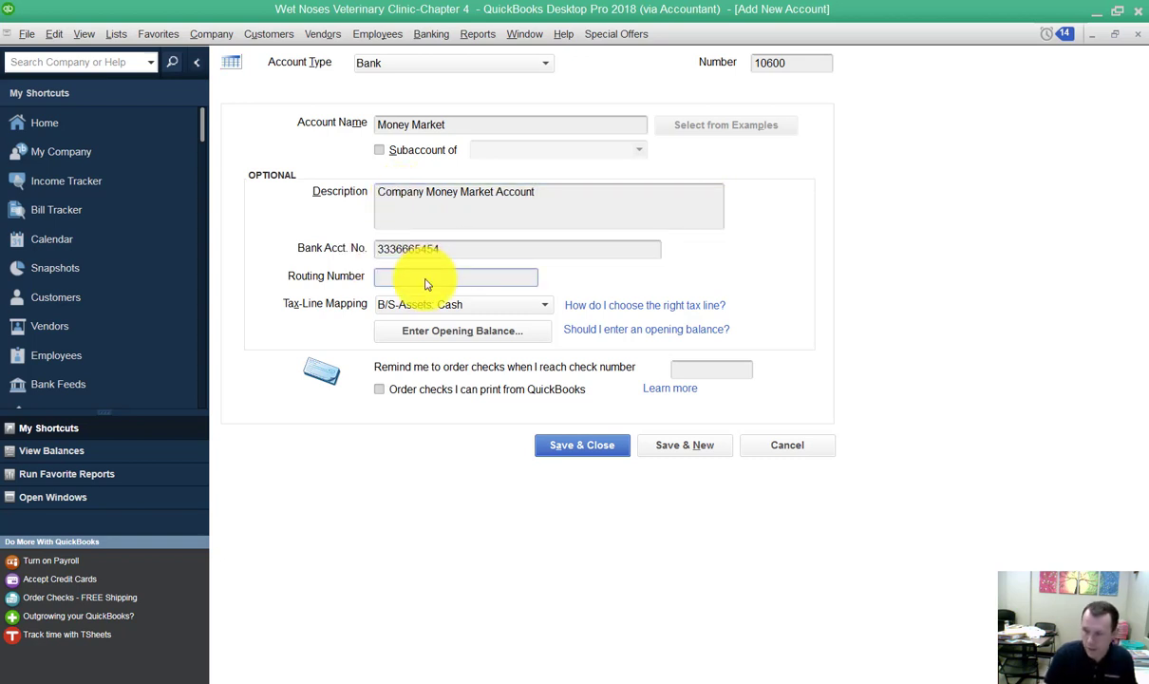
type("0100000001")
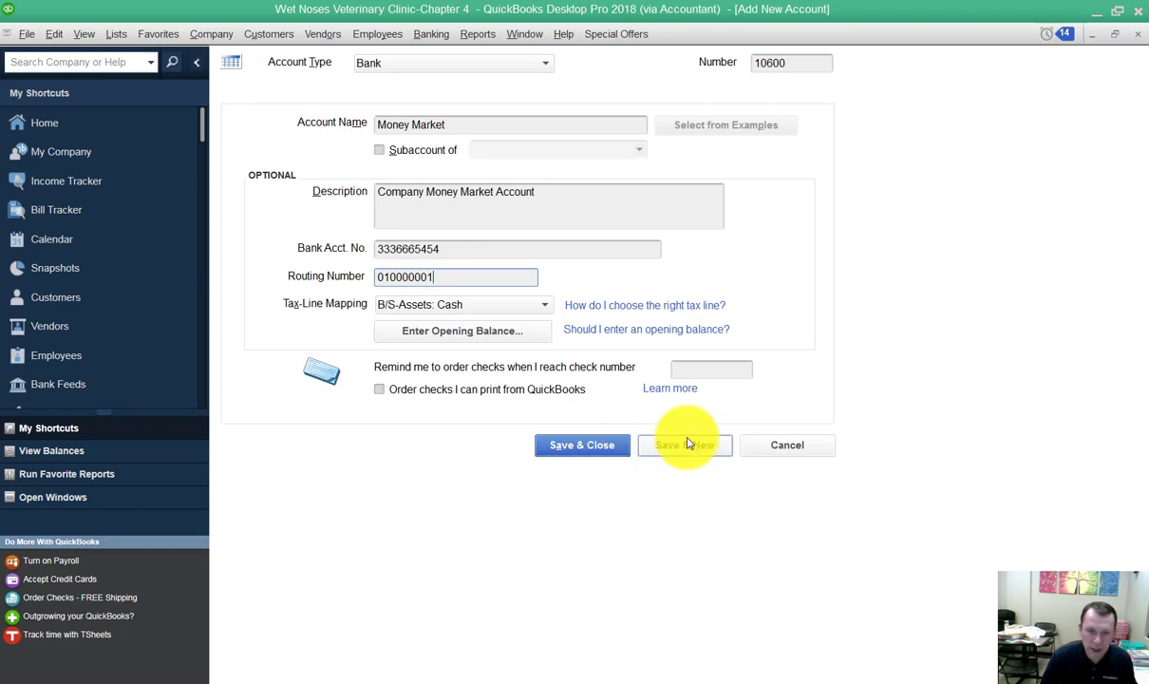
Save Money Market, then add and save credit card account 21000 American Express.
left_click(684, 445)
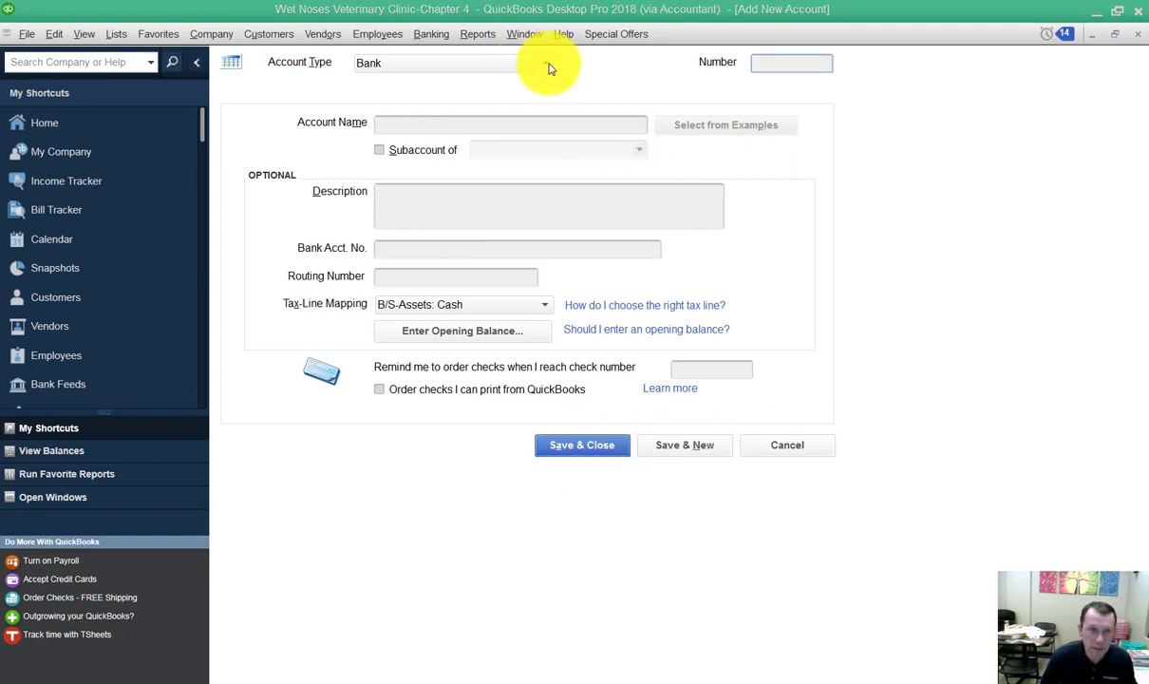
left_click(542, 63)
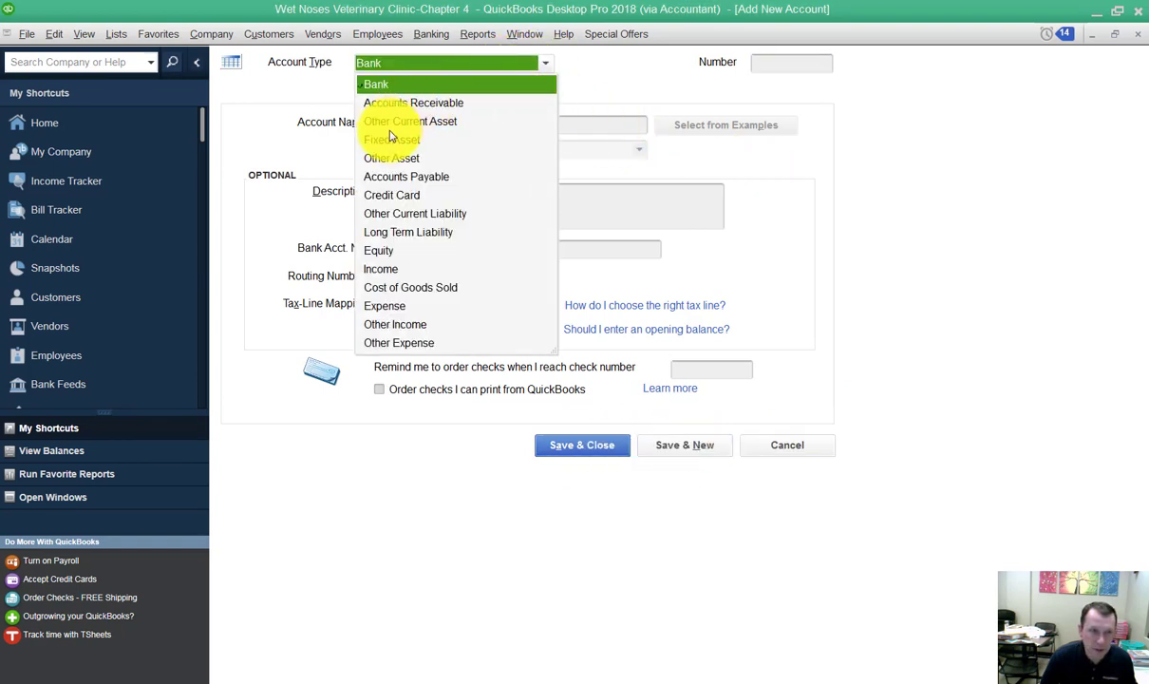
mouse_move(407, 199)
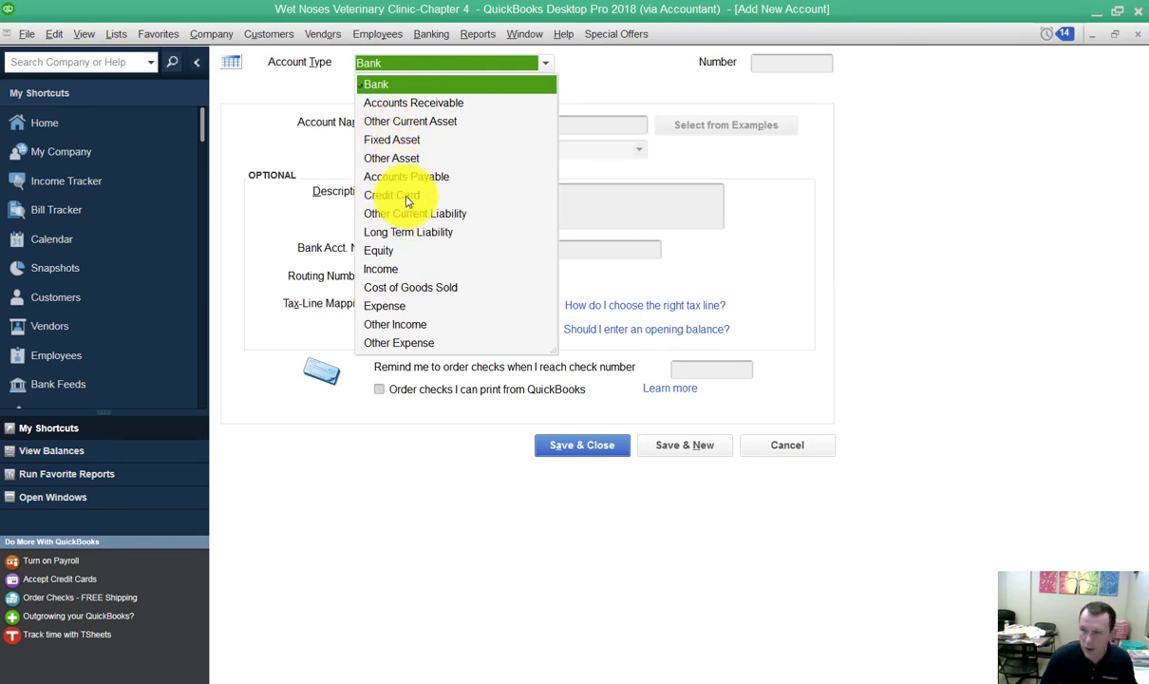
left_click(393, 194)
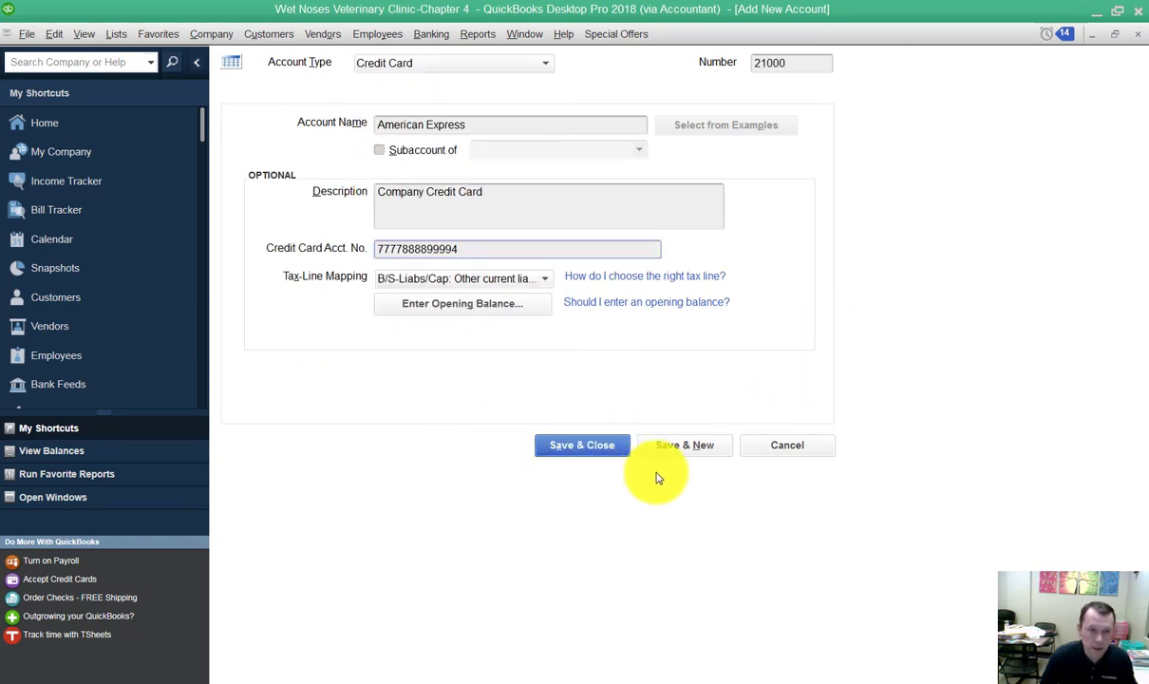
left_click(581, 445)
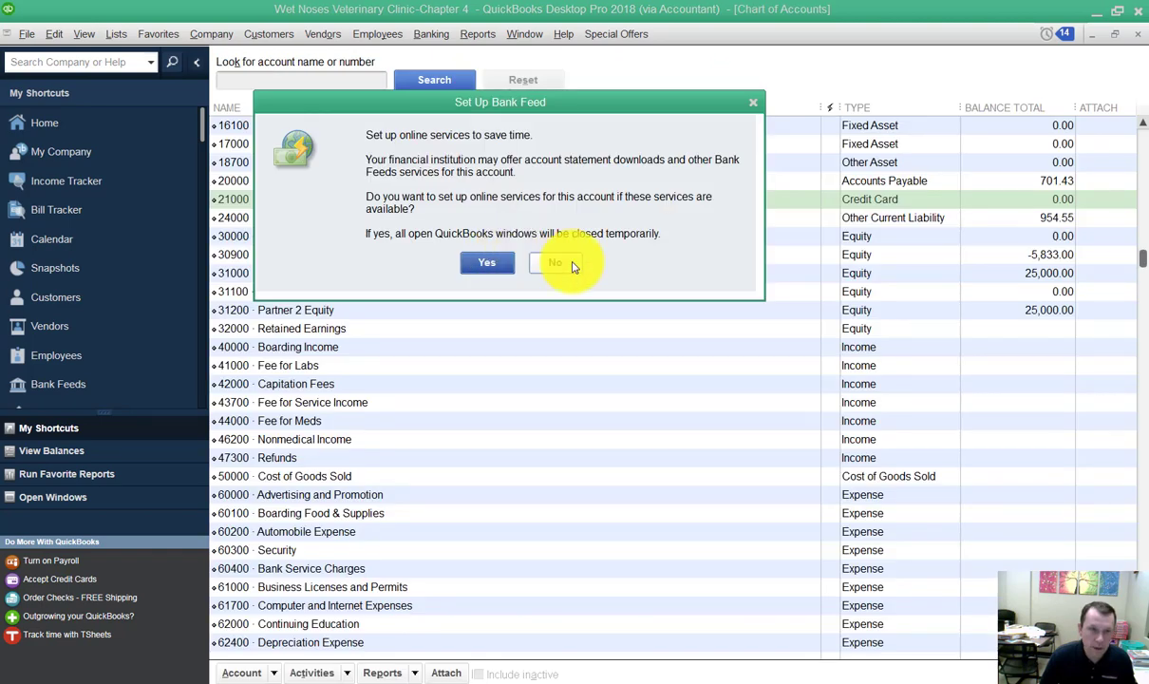
Decline the bank feed setup, review both new accounts in the chart, and return Home.
left_click(555, 262)
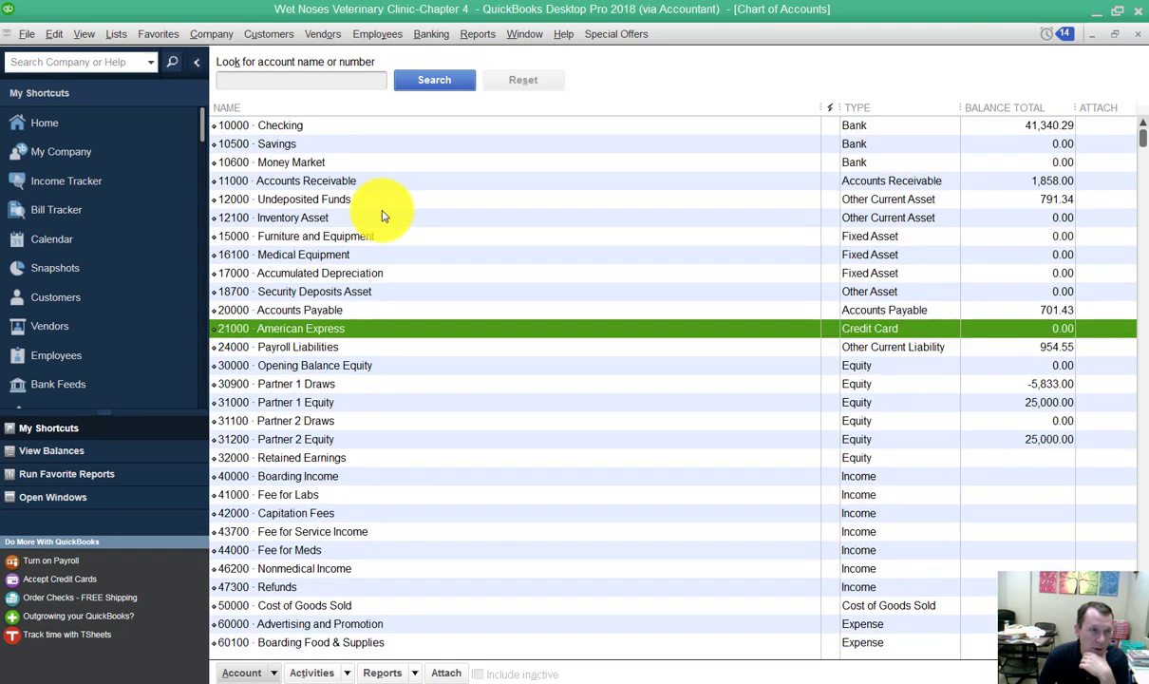
left_click(290, 161)
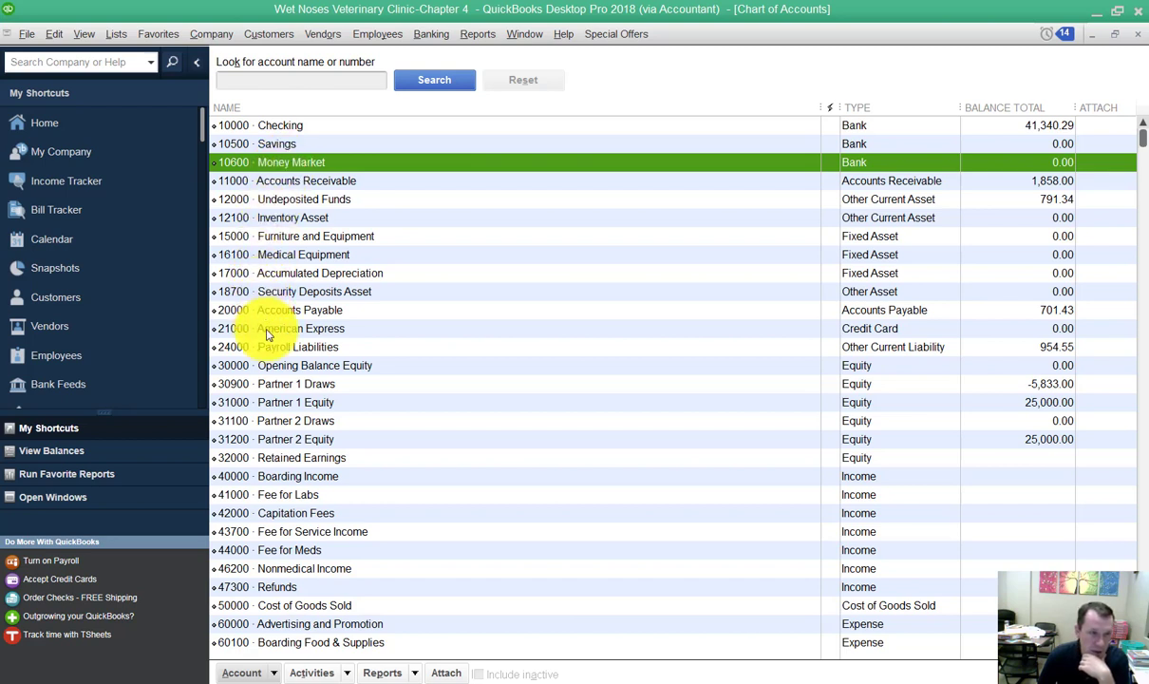
left_click(302, 328)
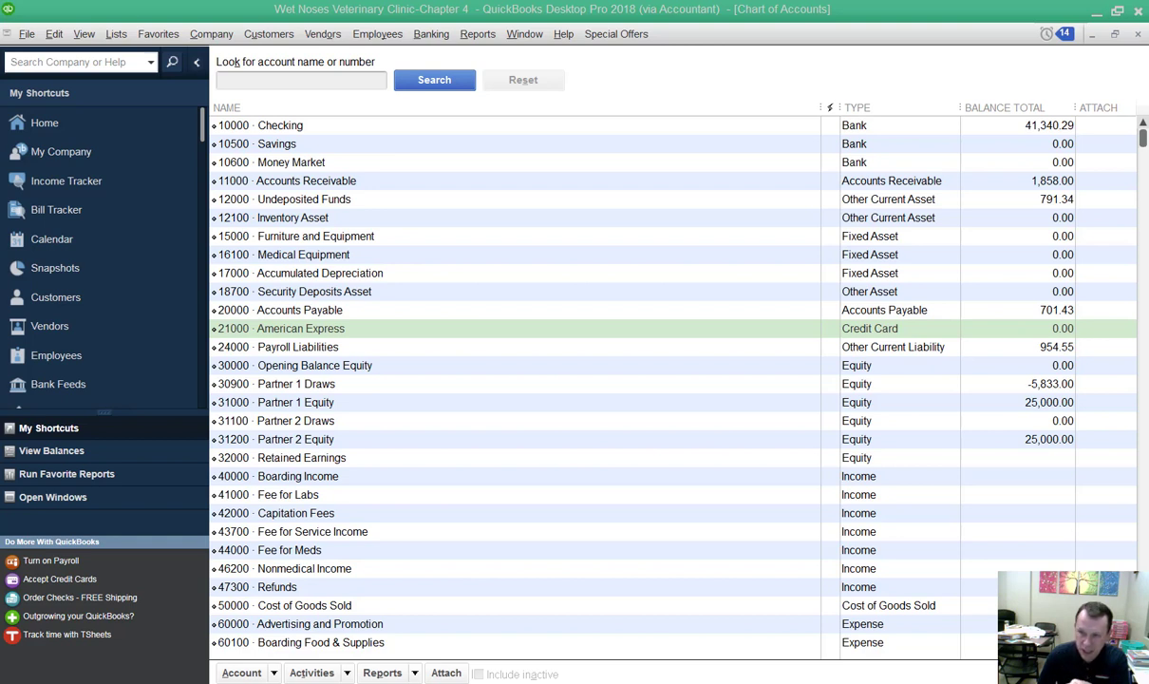
left_click(39, 123)
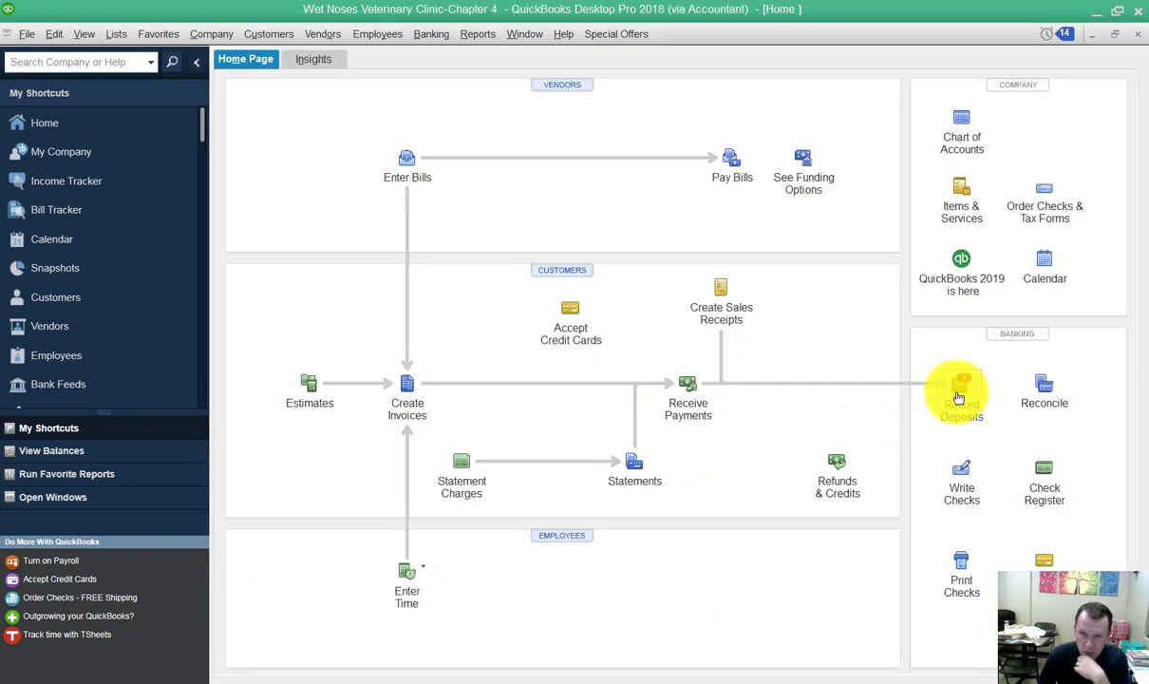
Select all six undeposited payments, totalling 791.34, for a new deposit.
left_click(961, 387)
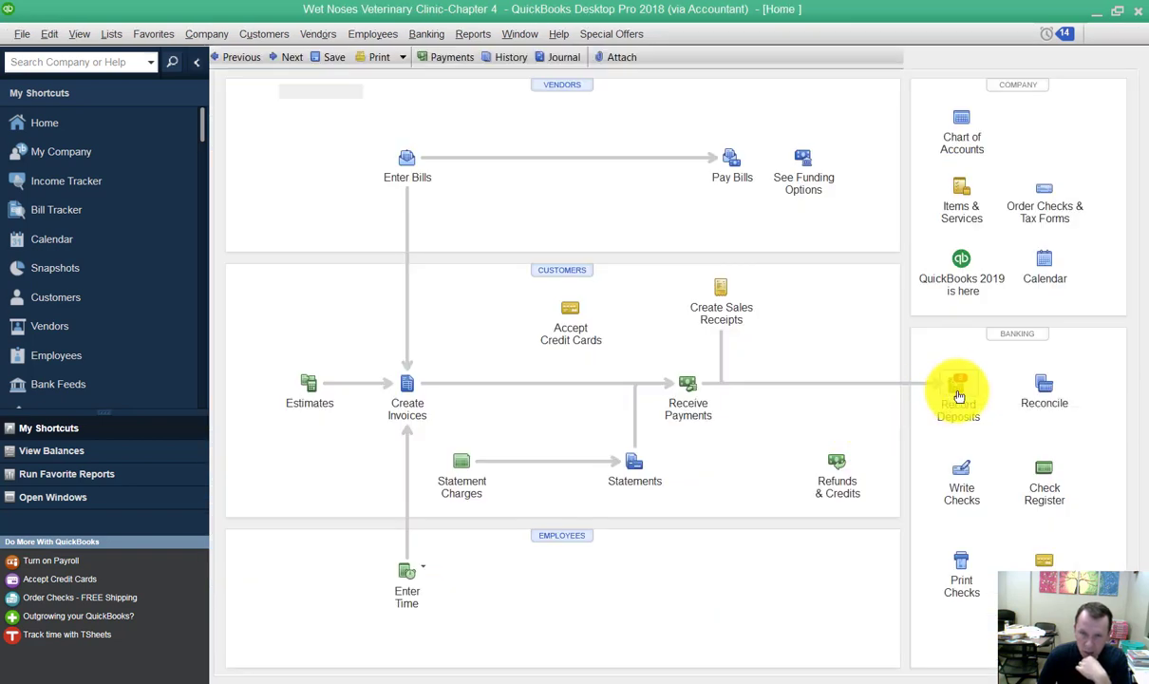
left_click(959, 385)
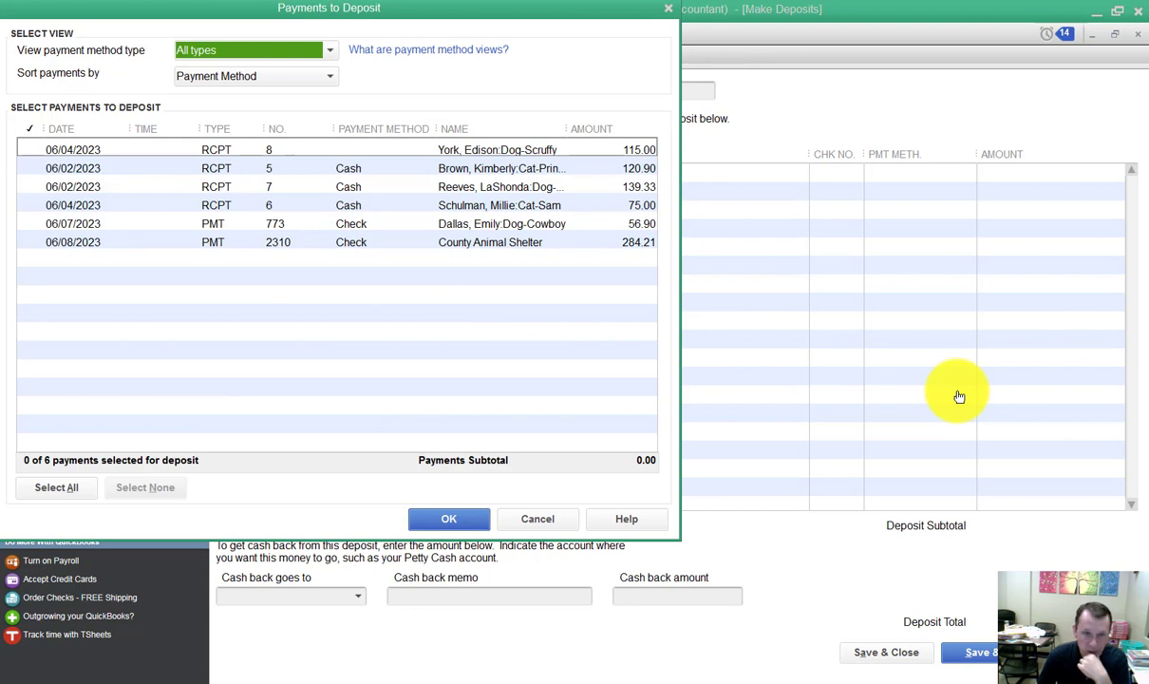
mouse_move(948, 391)
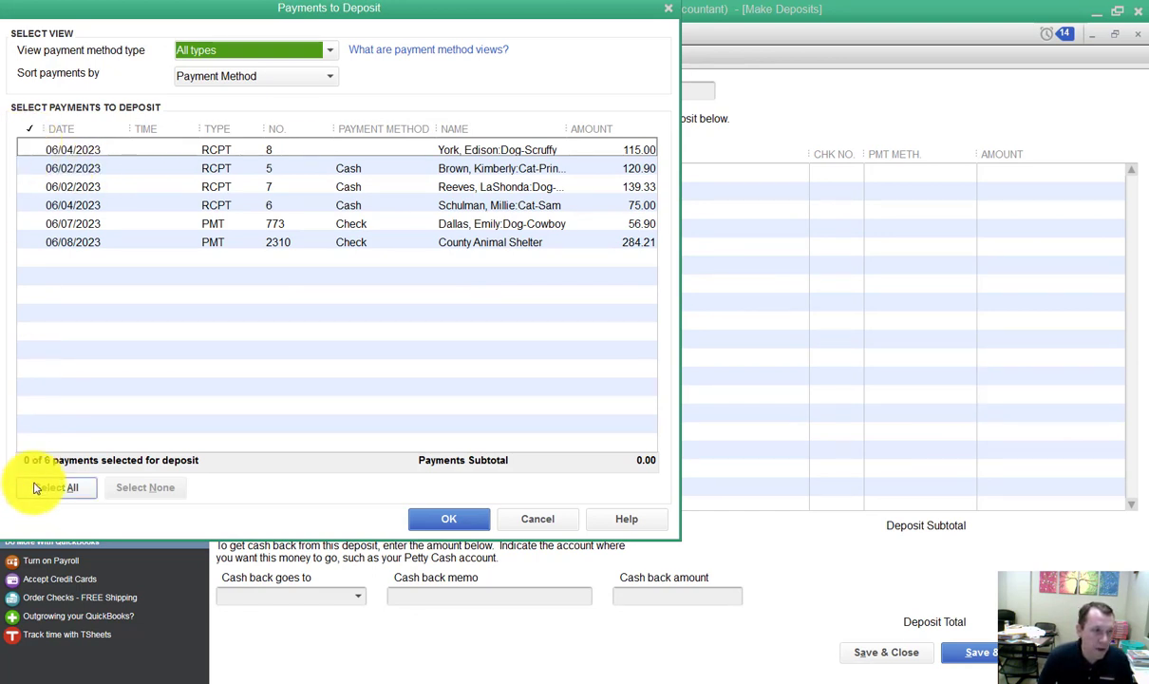
left_click(56, 489)
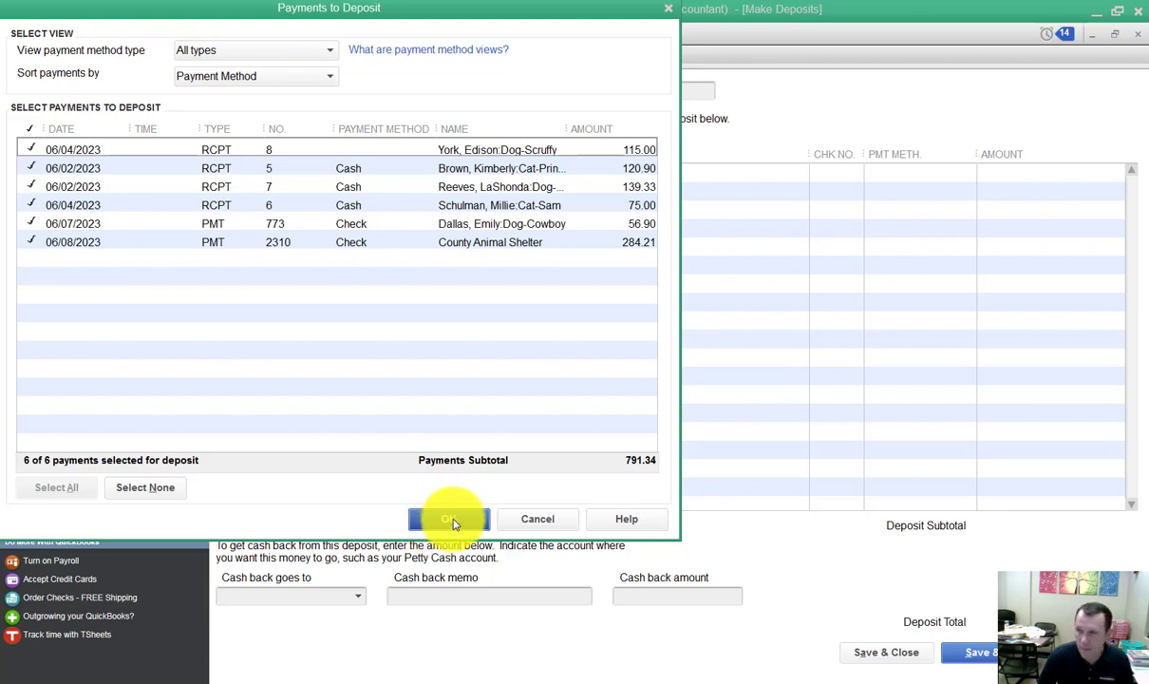
left_click(448, 519)
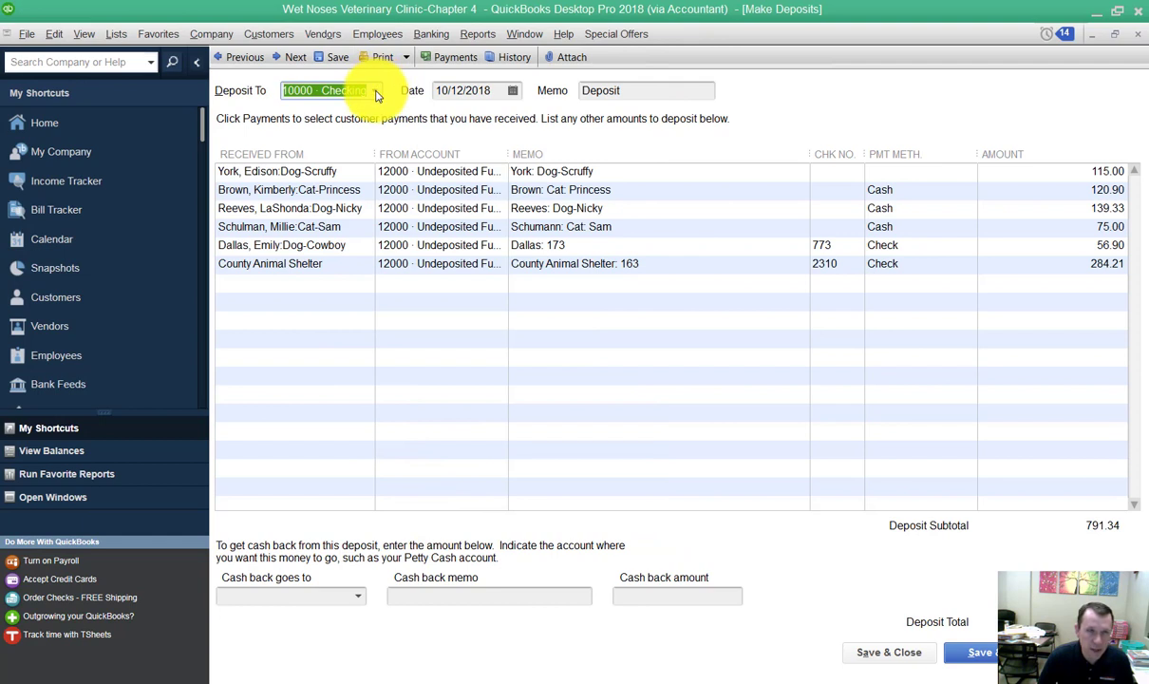
Save the 791.34 deposit into 10000 Checking dated 06/09/2023.
left_click(376, 90)
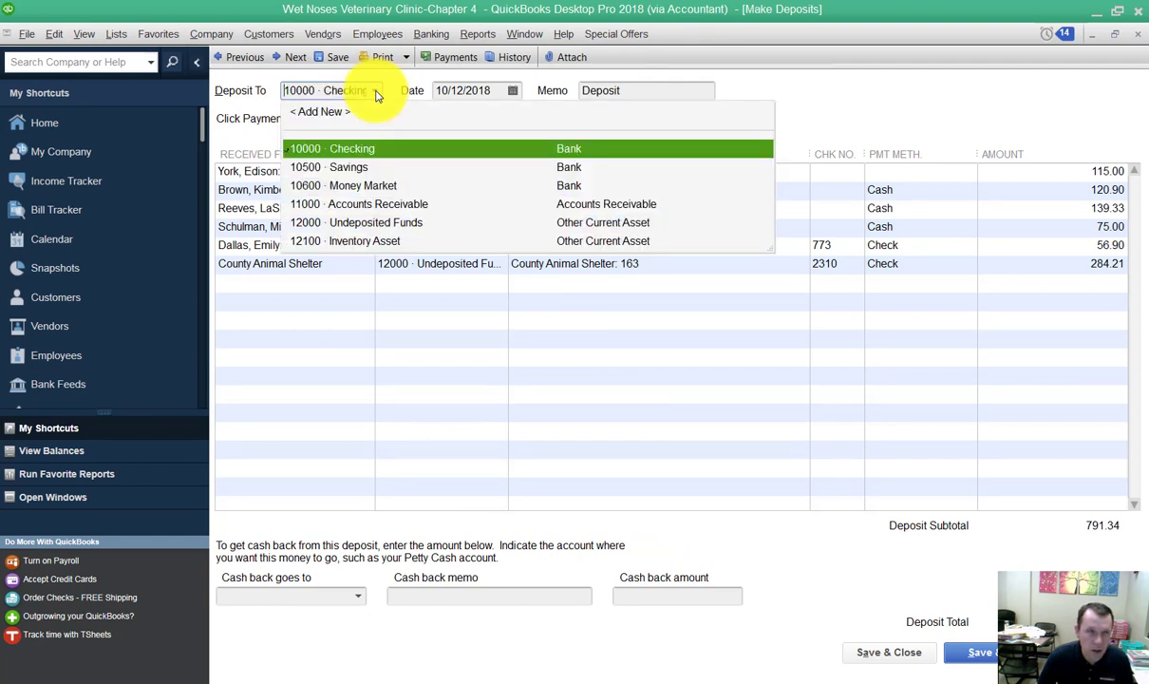
left_click(461, 90)
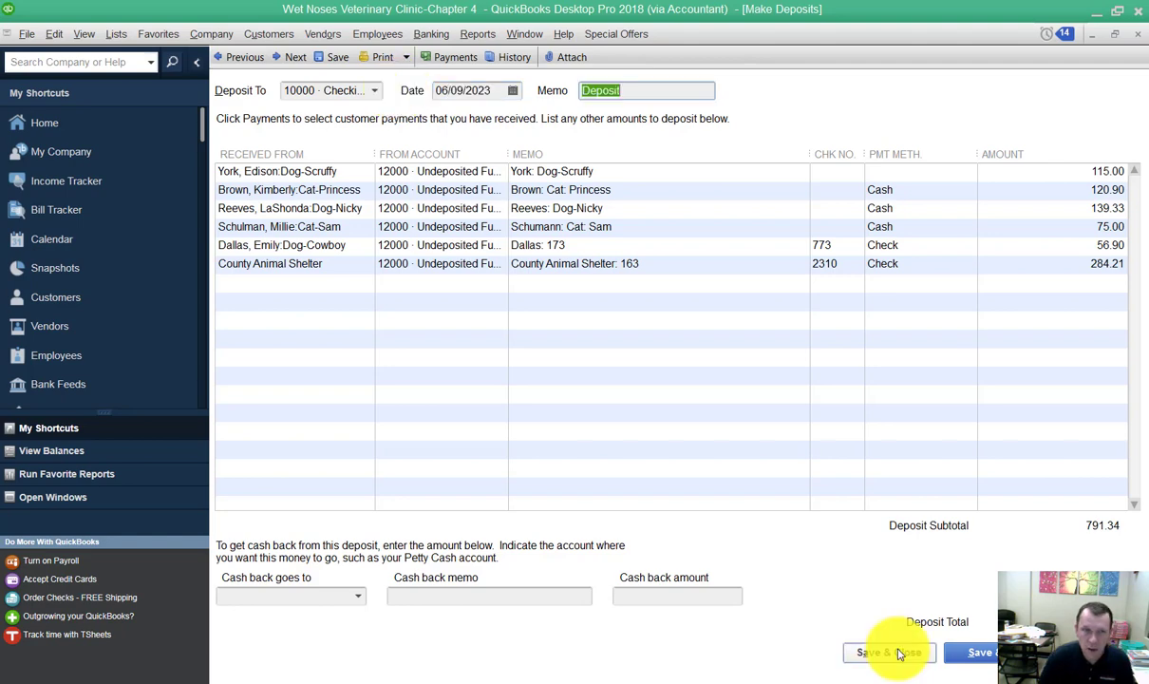
left_click(885, 653)
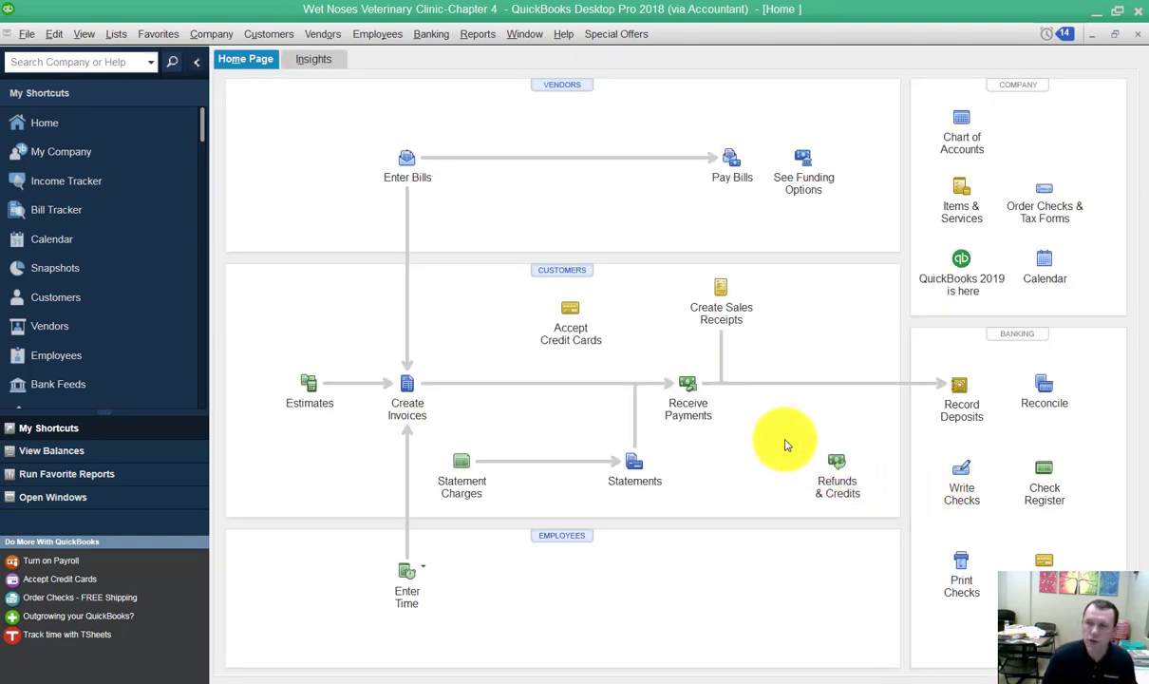
mouse_move(781, 441)
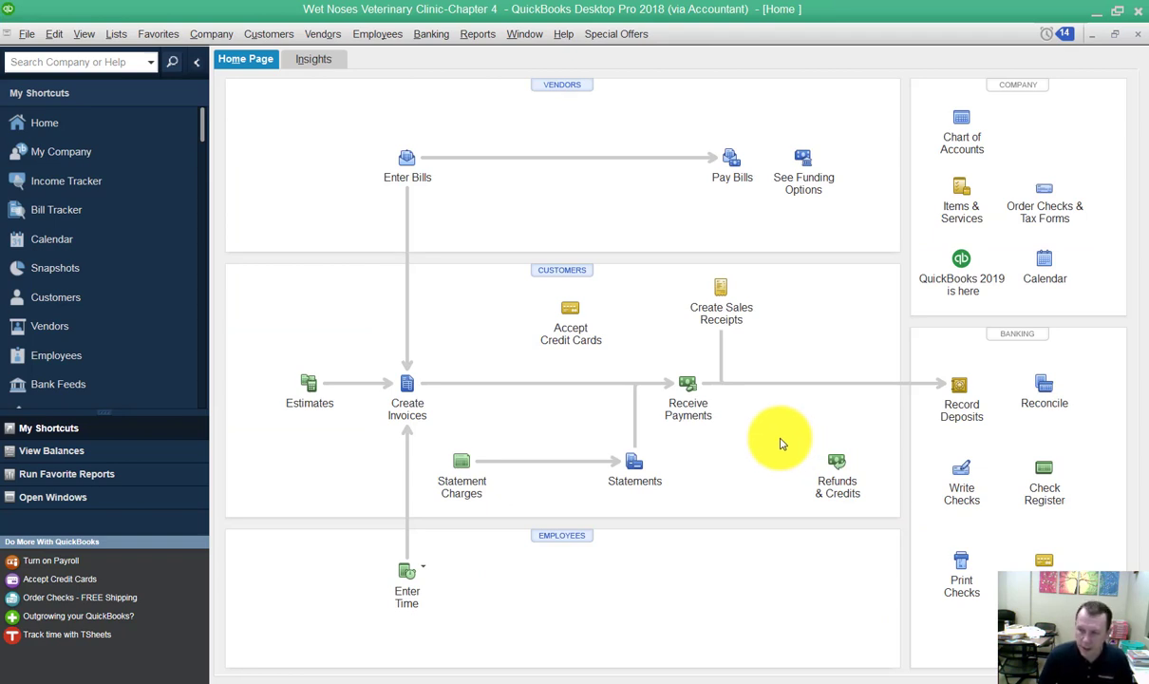
mouse_move(231, 74)
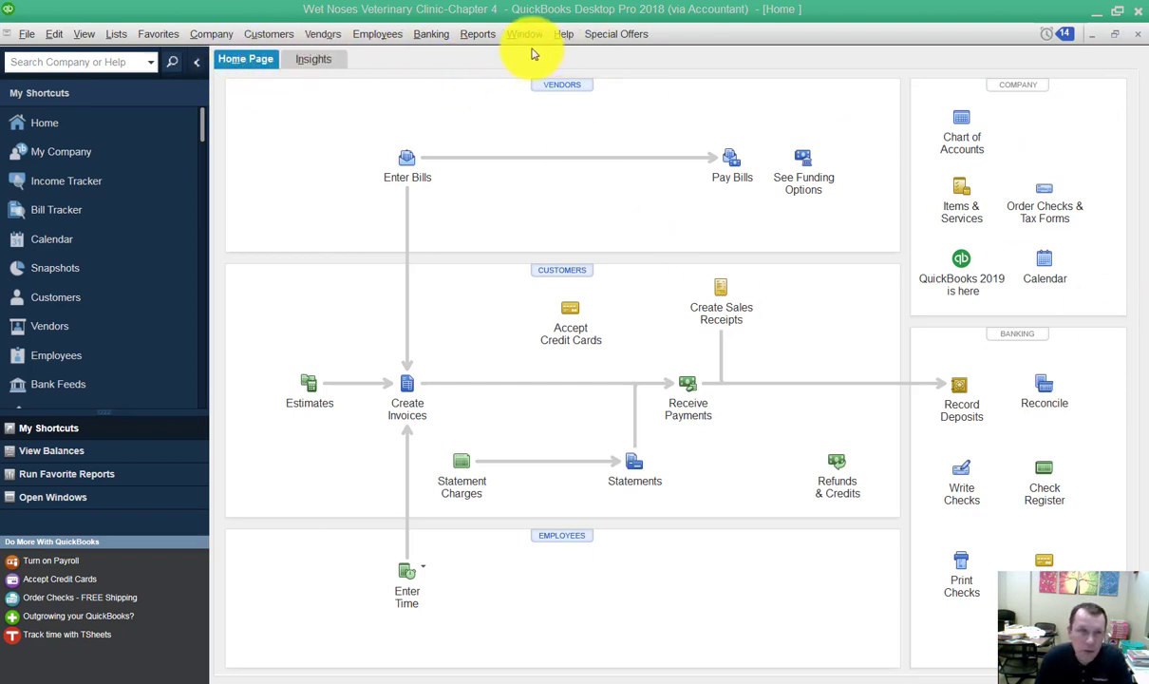
Enter a 06/10/2023 funds transfer of 30,000 from 10000 Checking to 10600 Money Market.
left_click(431, 34)
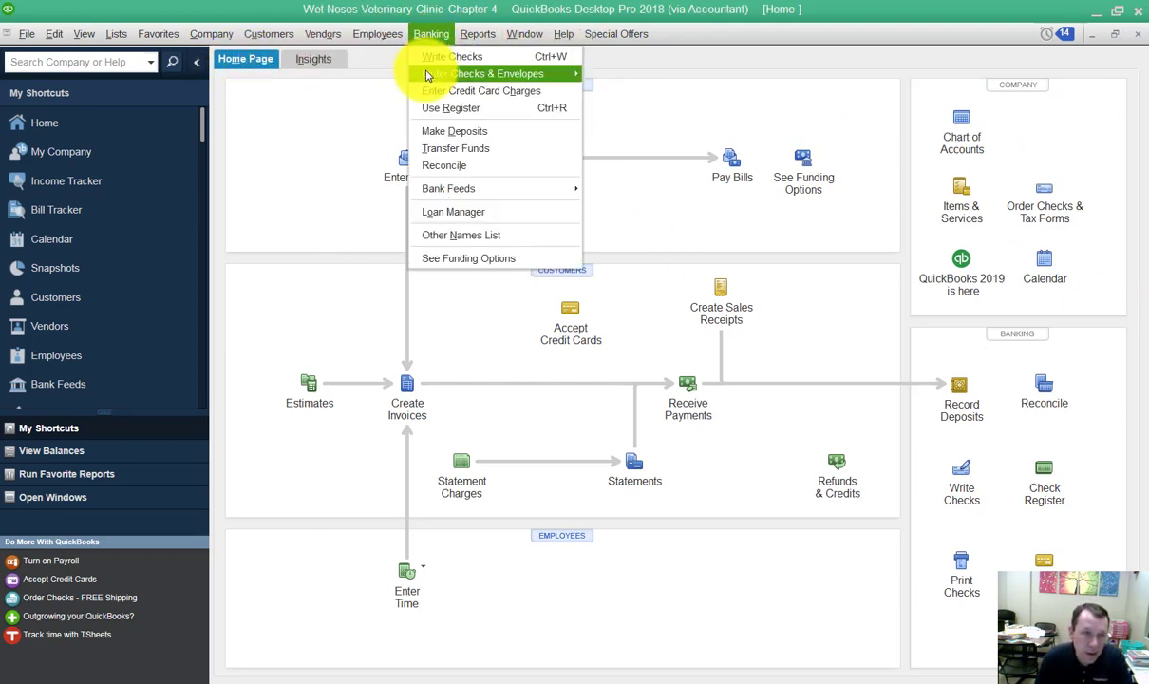
left_click(455, 148)
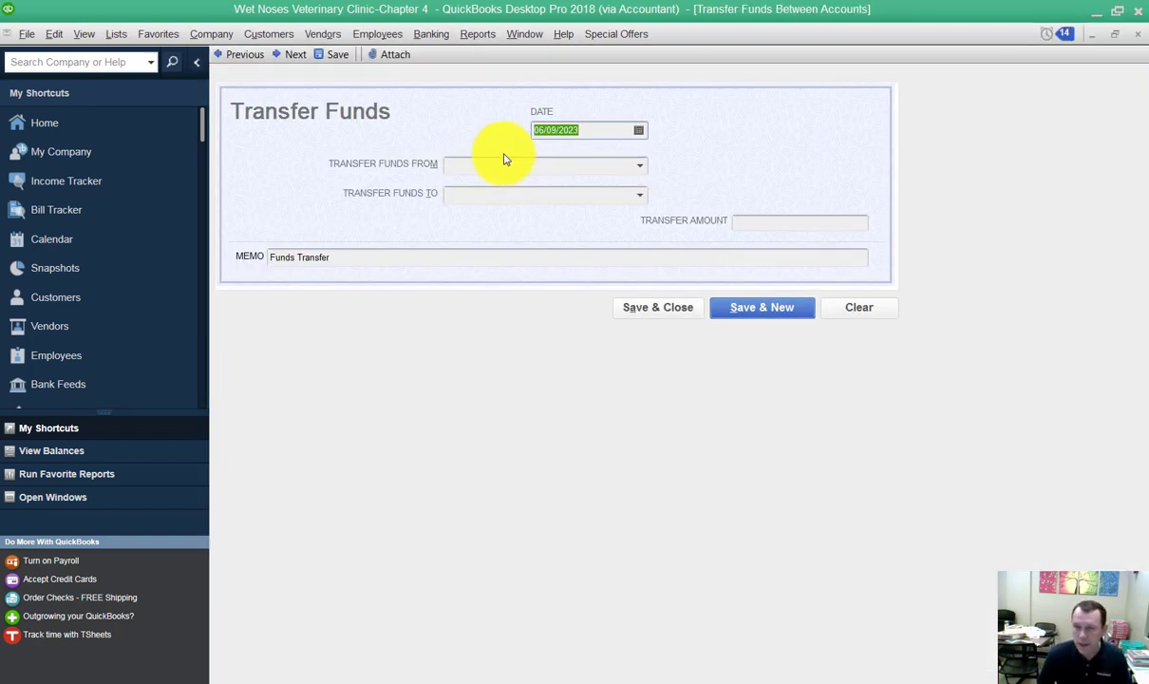
mouse_move(581, 158)
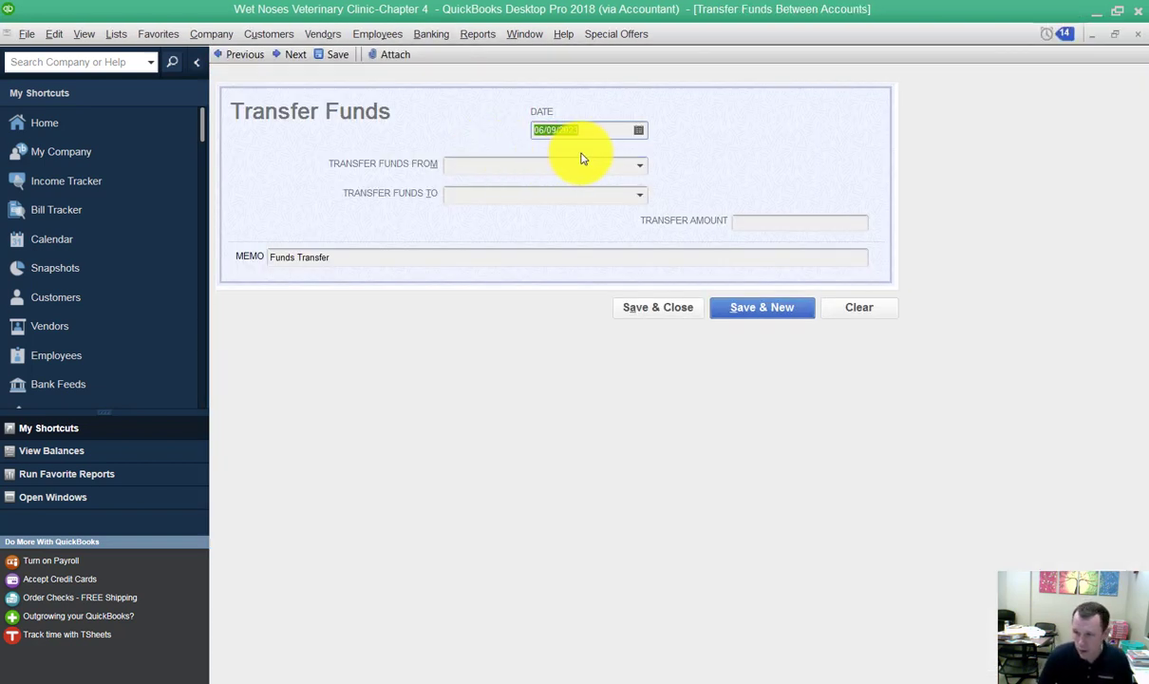
mouse_move(580, 116)
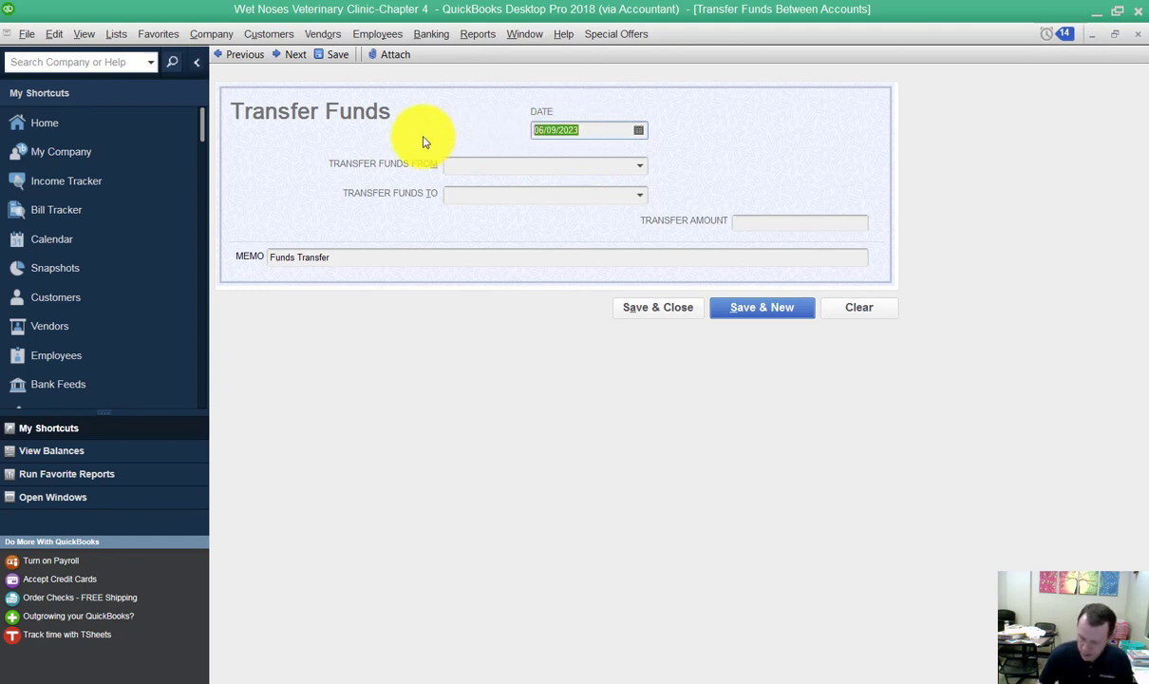
type("06")
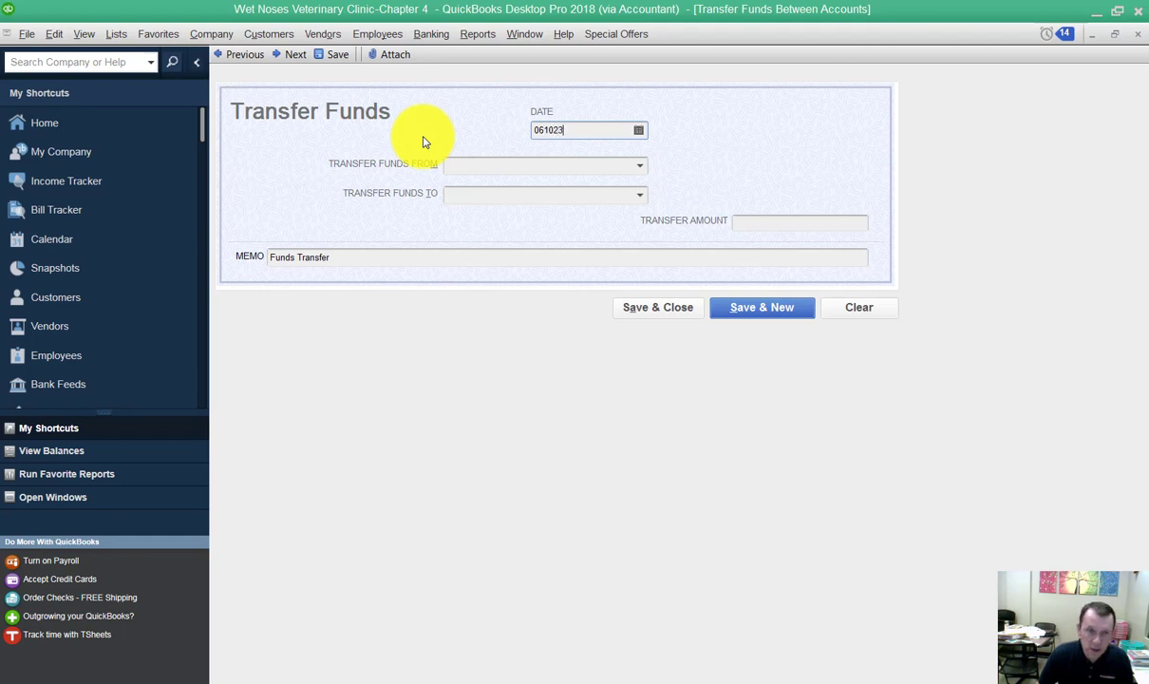
left_click(541, 165)
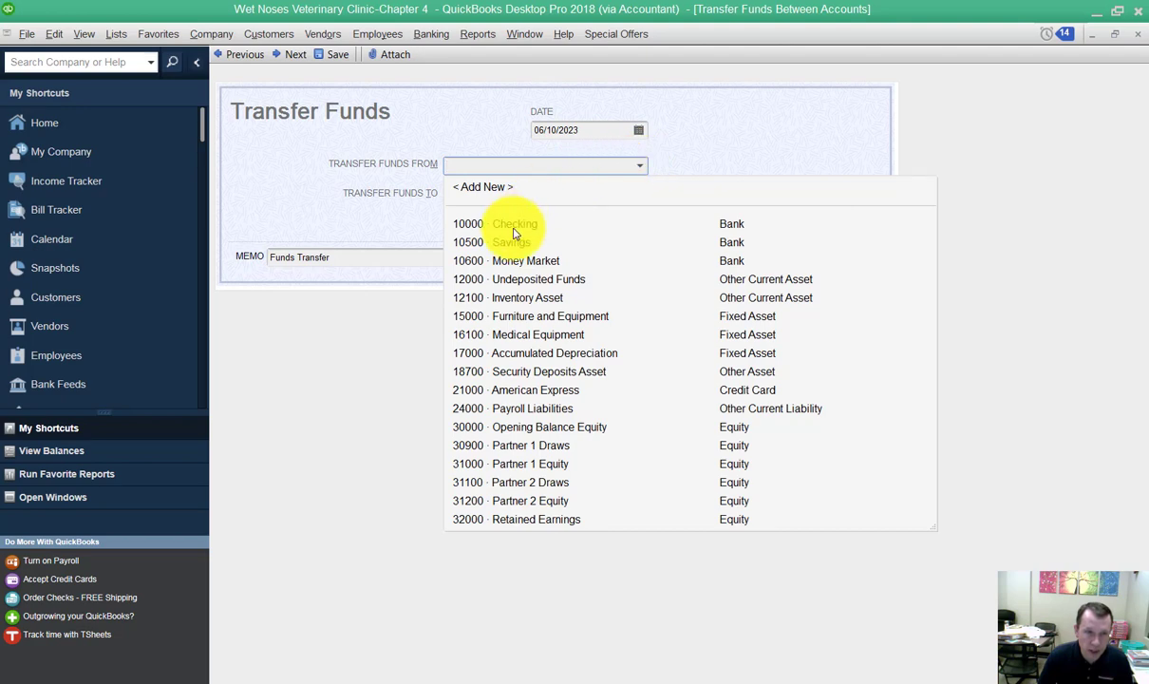
left_click(514, 223)
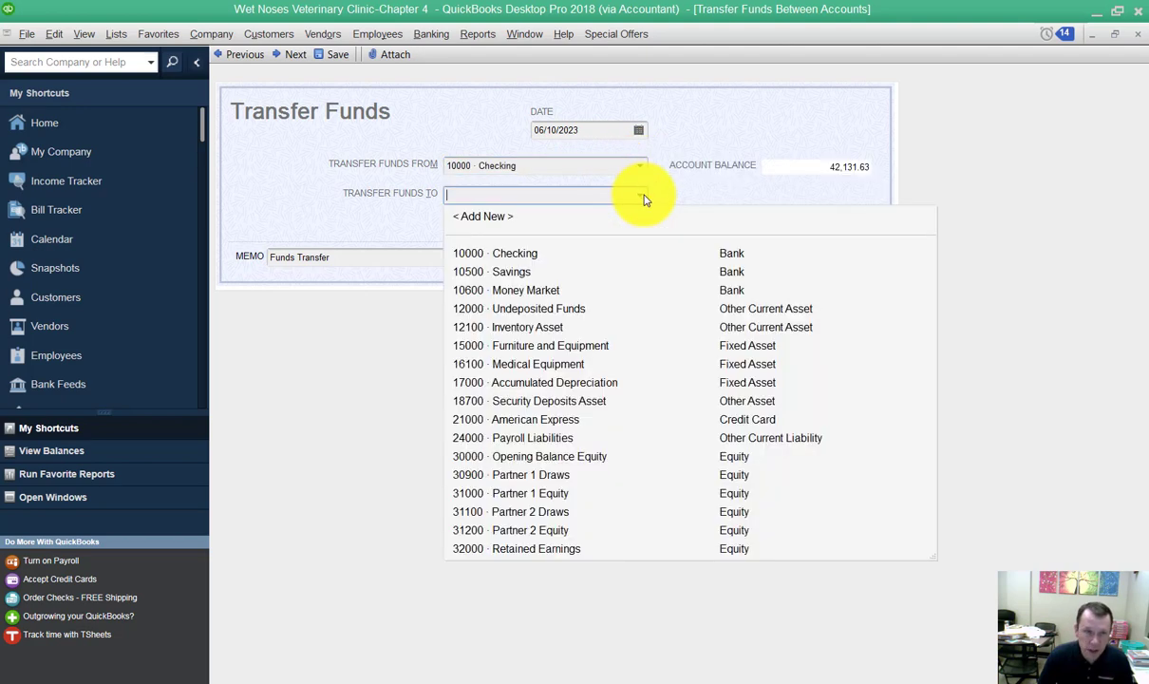
left_click(525, 290)
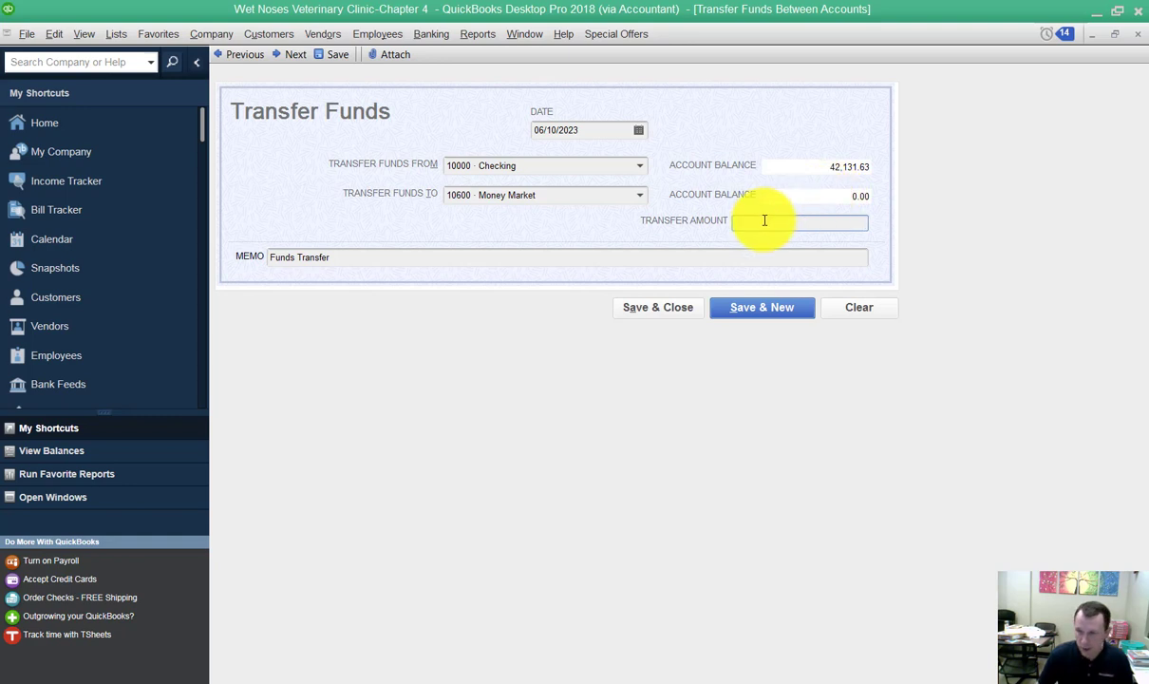
left_click(798, 220)
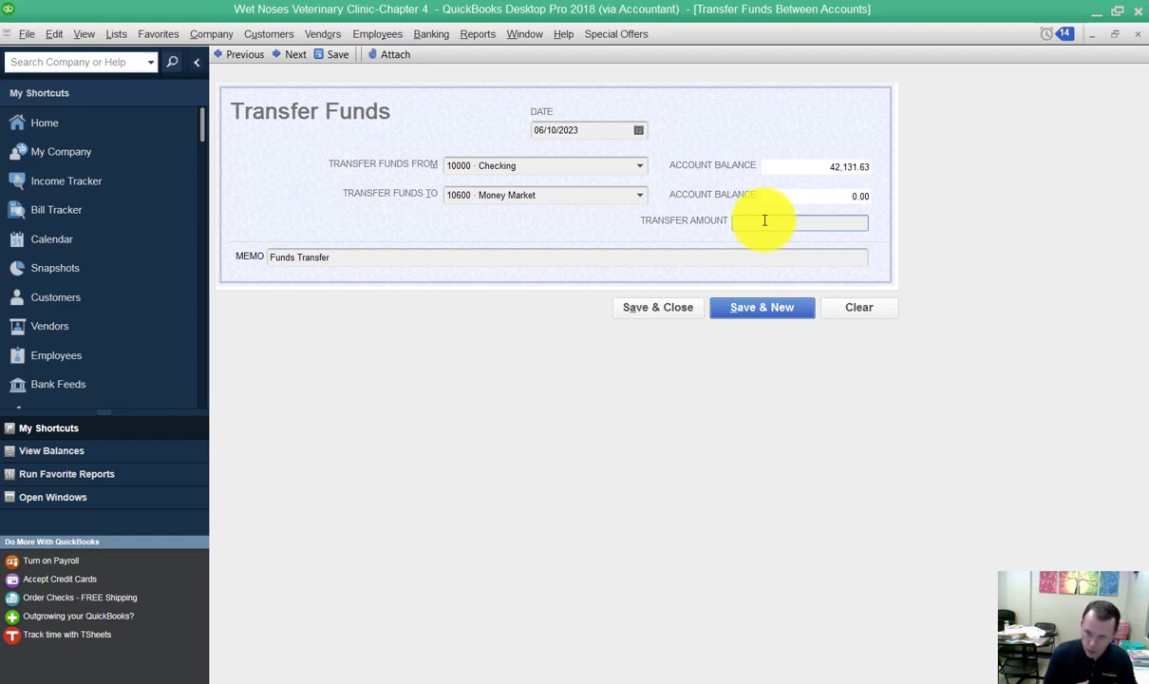
left_click(792, 221)
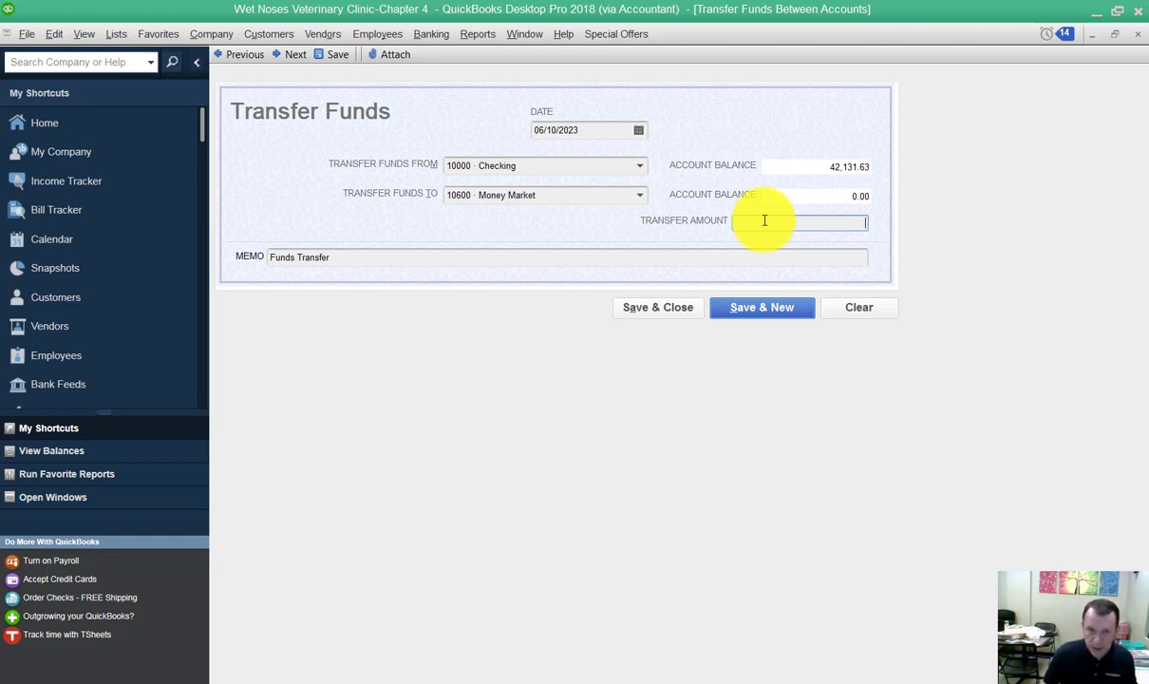
type("300000.00")
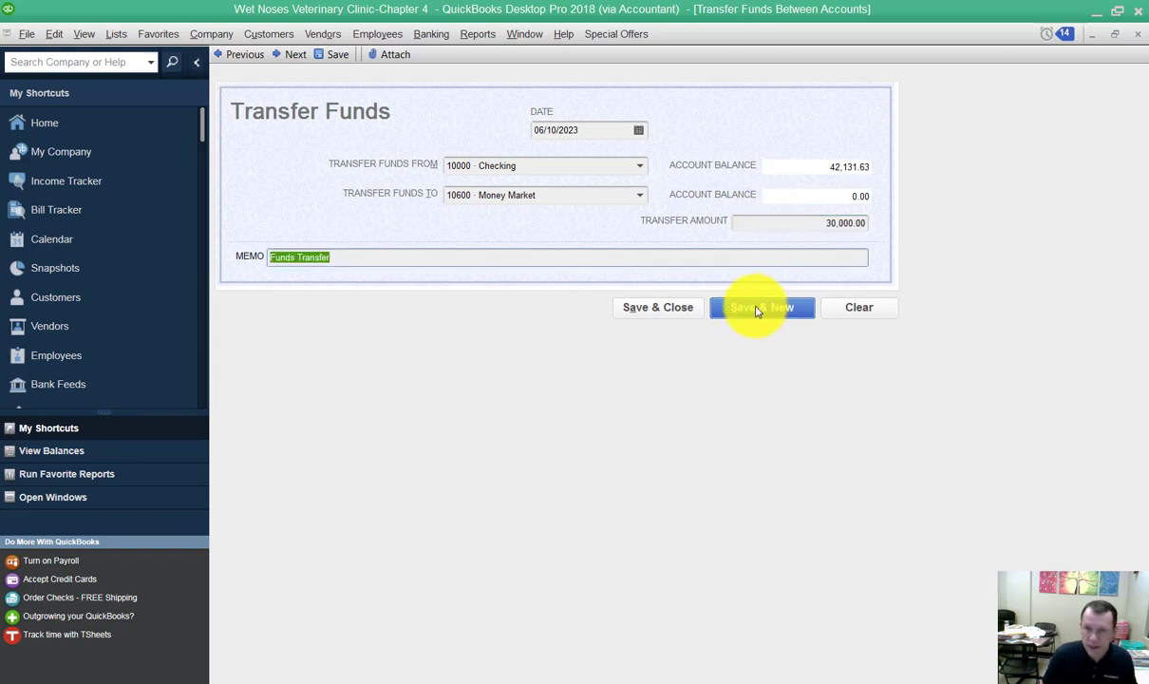
Save and close the 30,000 transfer, then open the banking reports list.
left_click(761, 307)
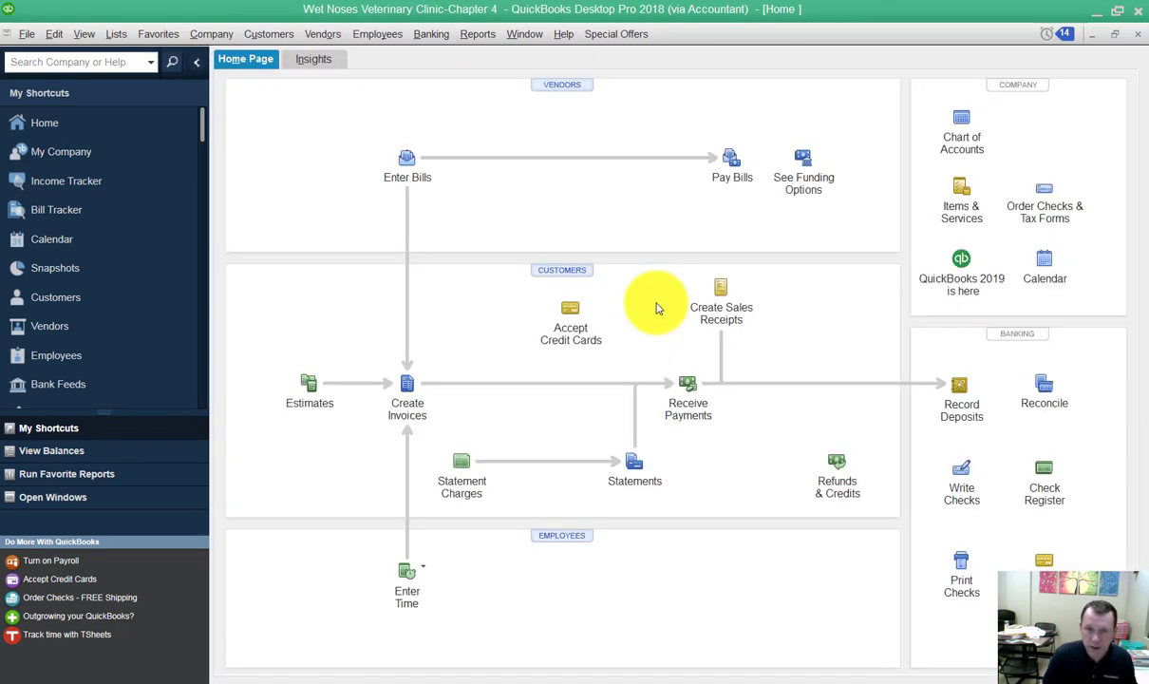
mouse_move(657, 309)
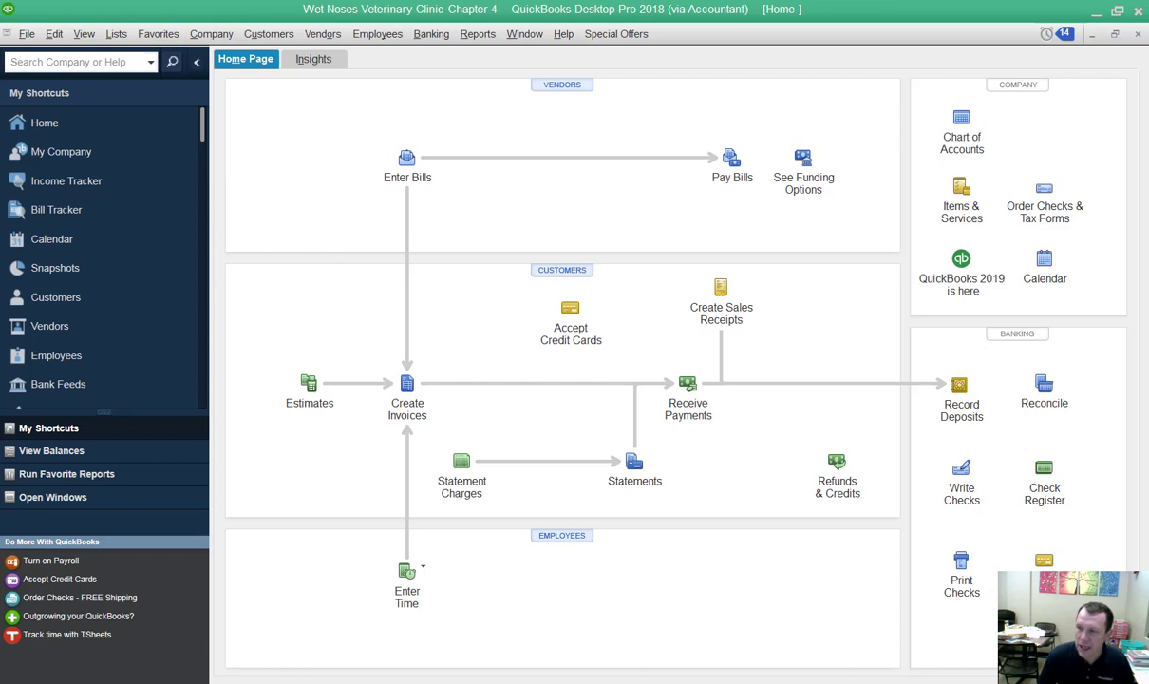
mouse_move(530, 18)
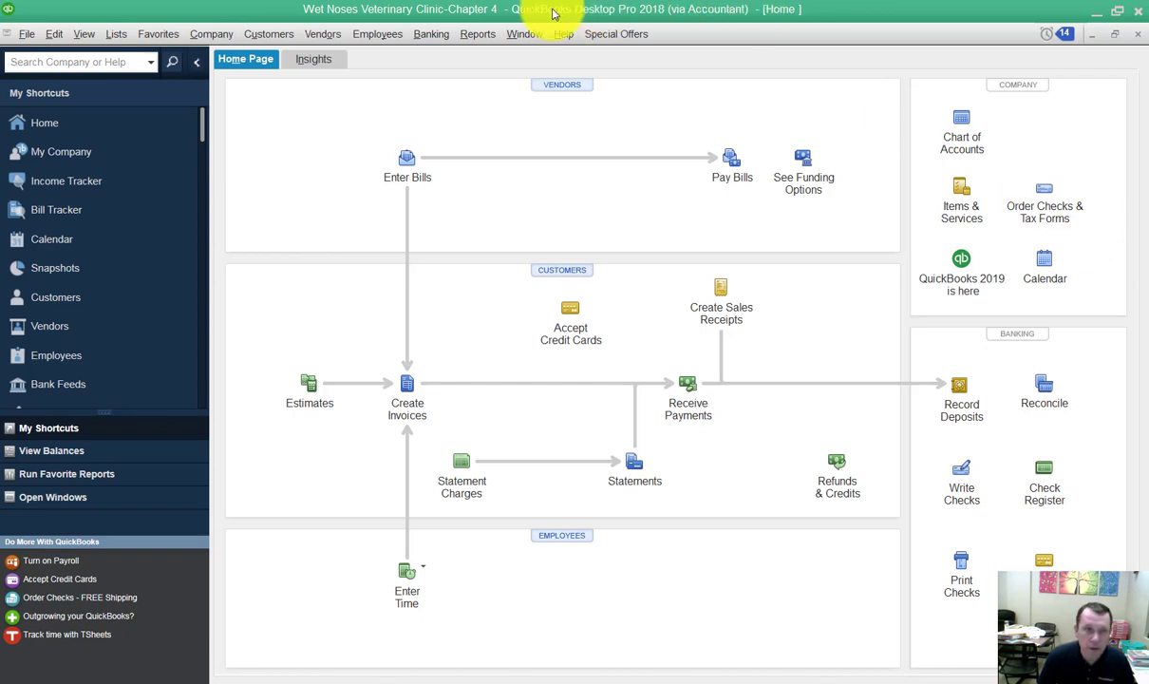
left_click(467, 34)
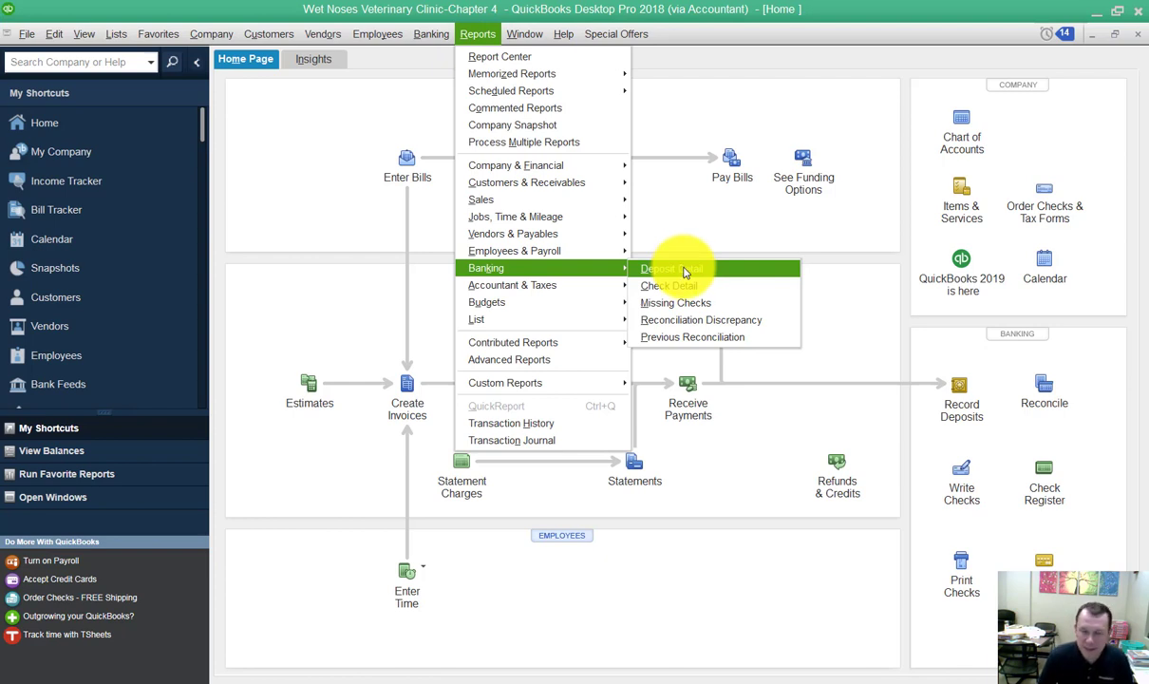
Run the Deposit Detail report from 04/01/2023 to 06/30/2023.
left_click(667, 269)
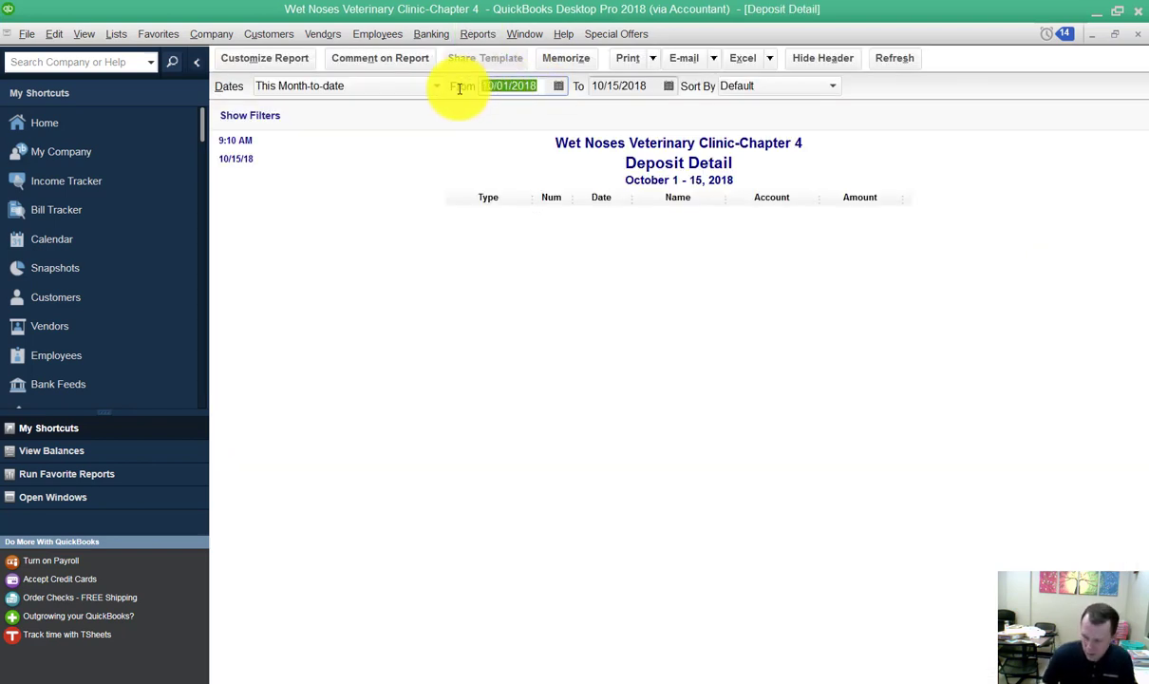
type("0401")
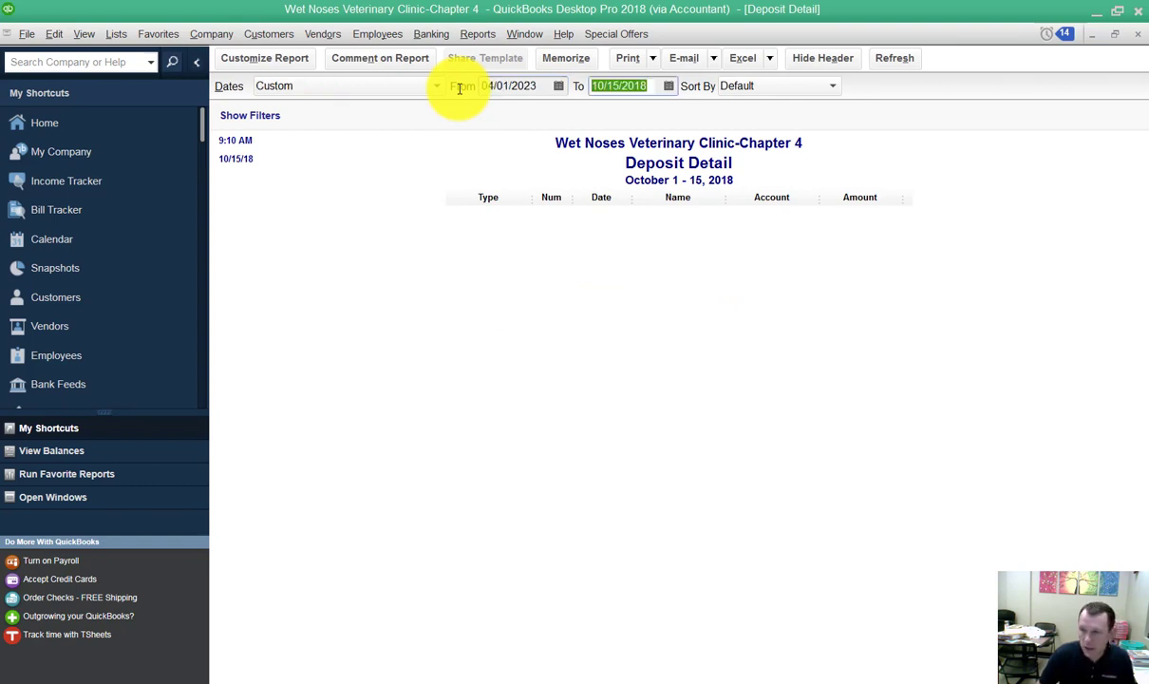
type("06")
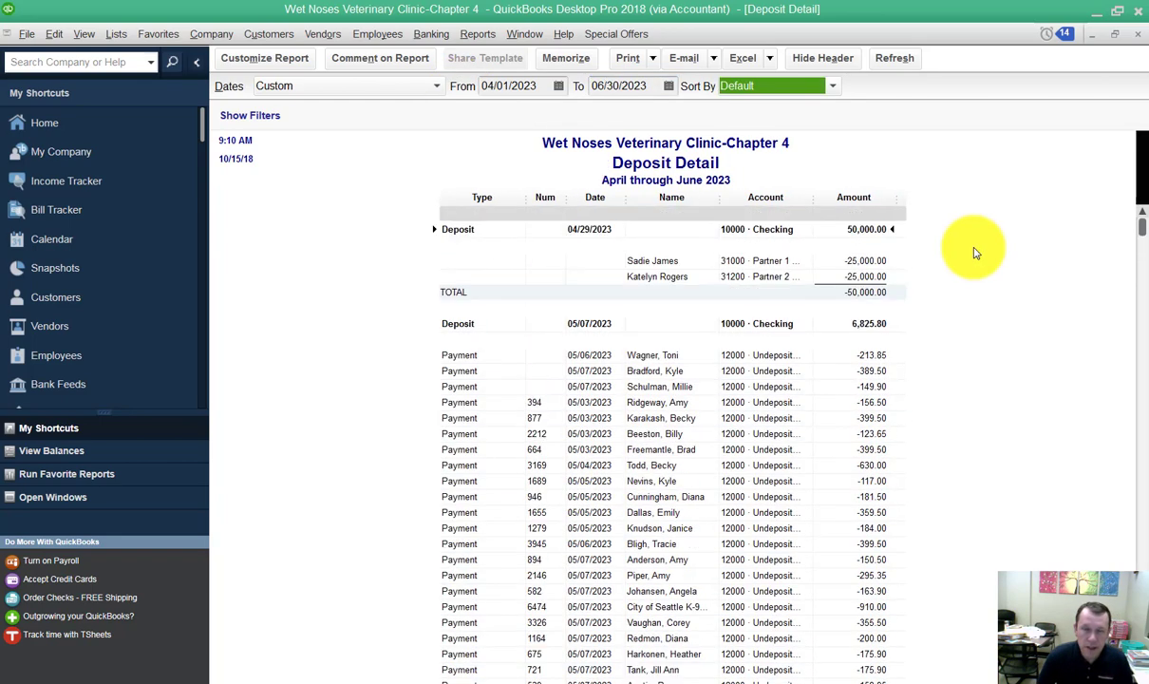
mouse_move(824, 58)
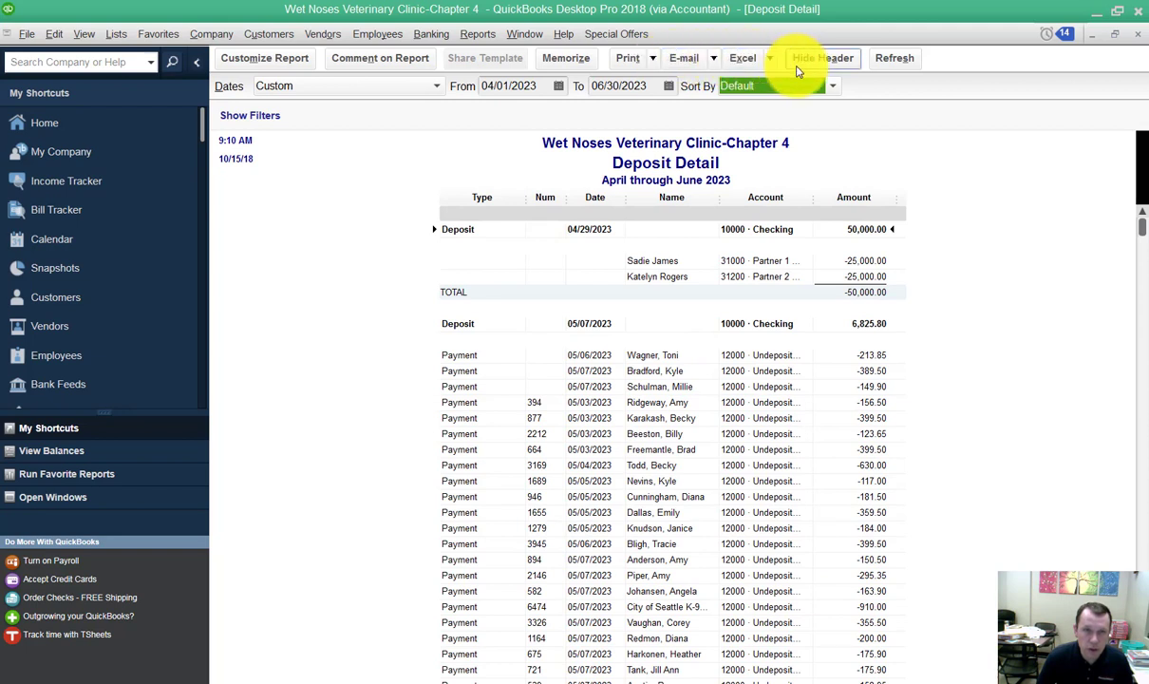
Export the Deposit Detail report to a new Excel workbook and bring up Save As.
left_click(771, 58)
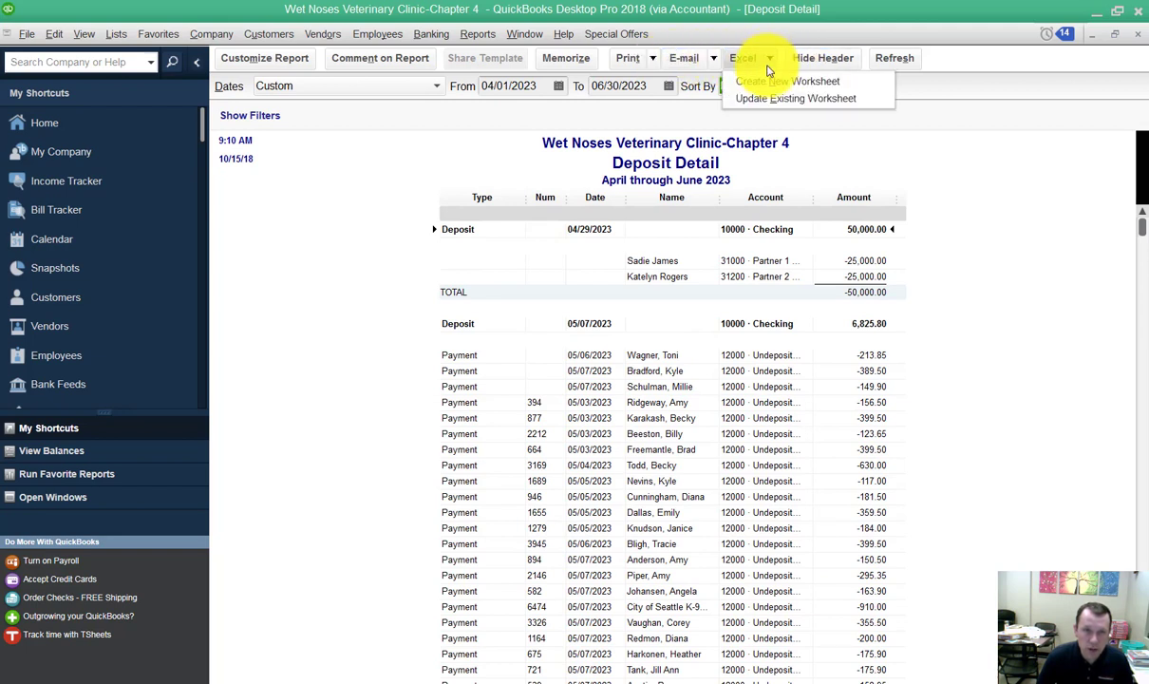
mouse_move(788, 81)
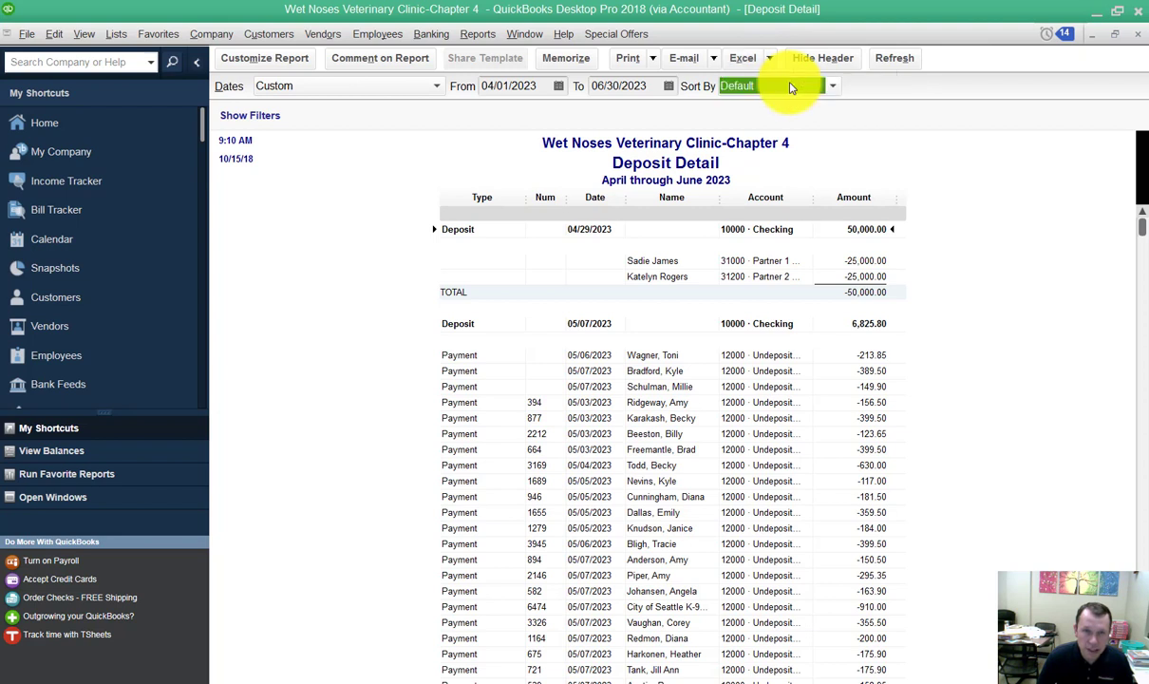
mouse_move(482, 395)
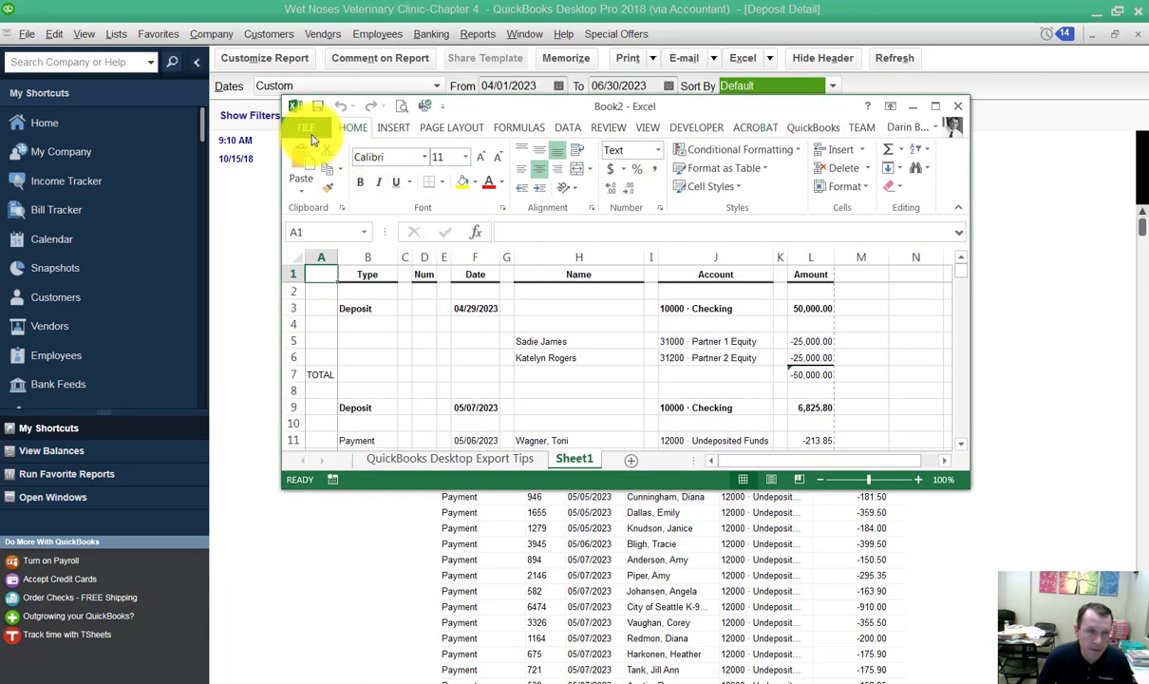
left_click(306, 128)
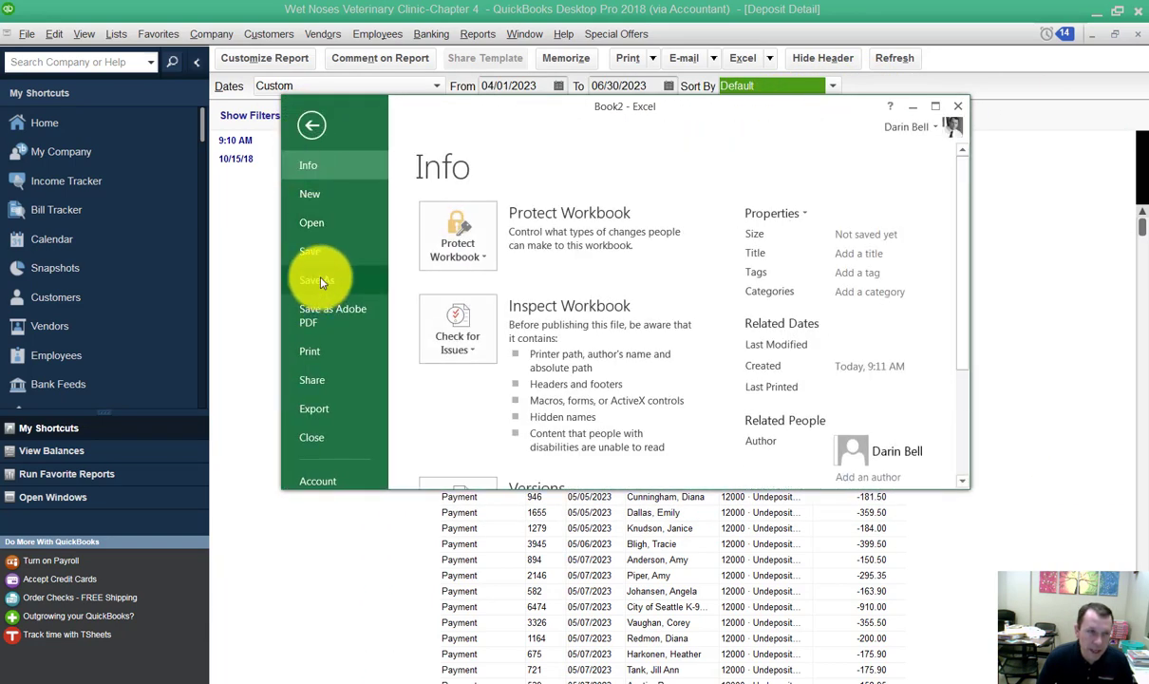
left_click(316, 280)
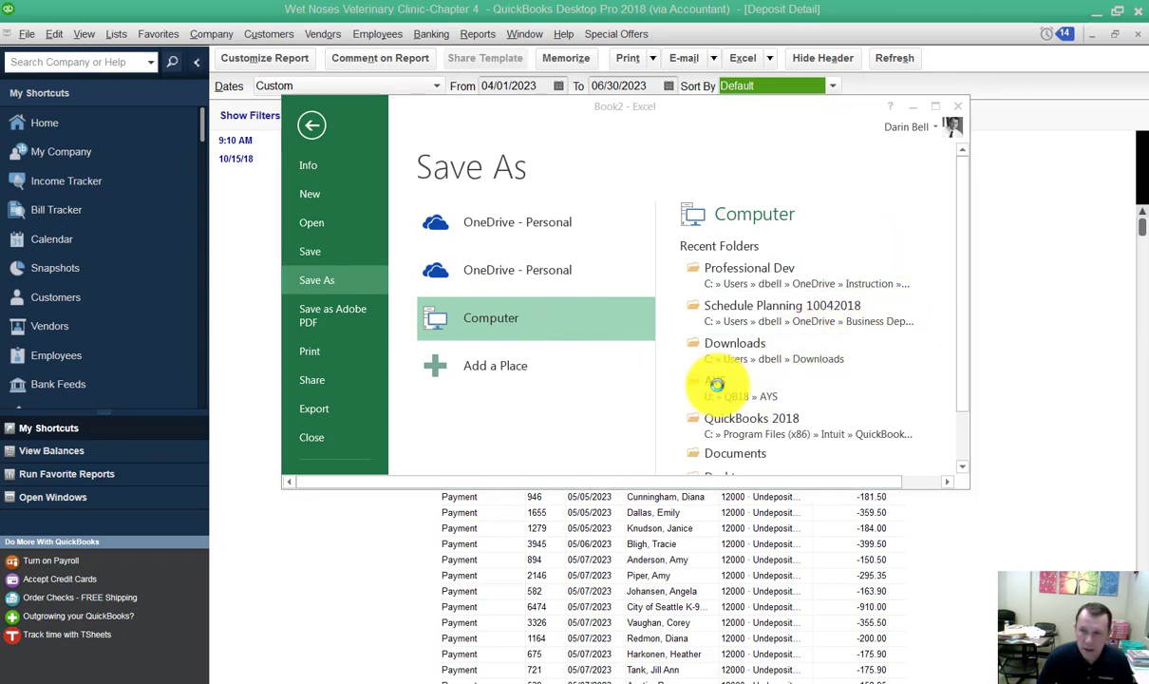
Save Book2 into the AYS folder as CH4_A1 Deposit Detail.xlsx, then close Excel.
left_click(717, 385)
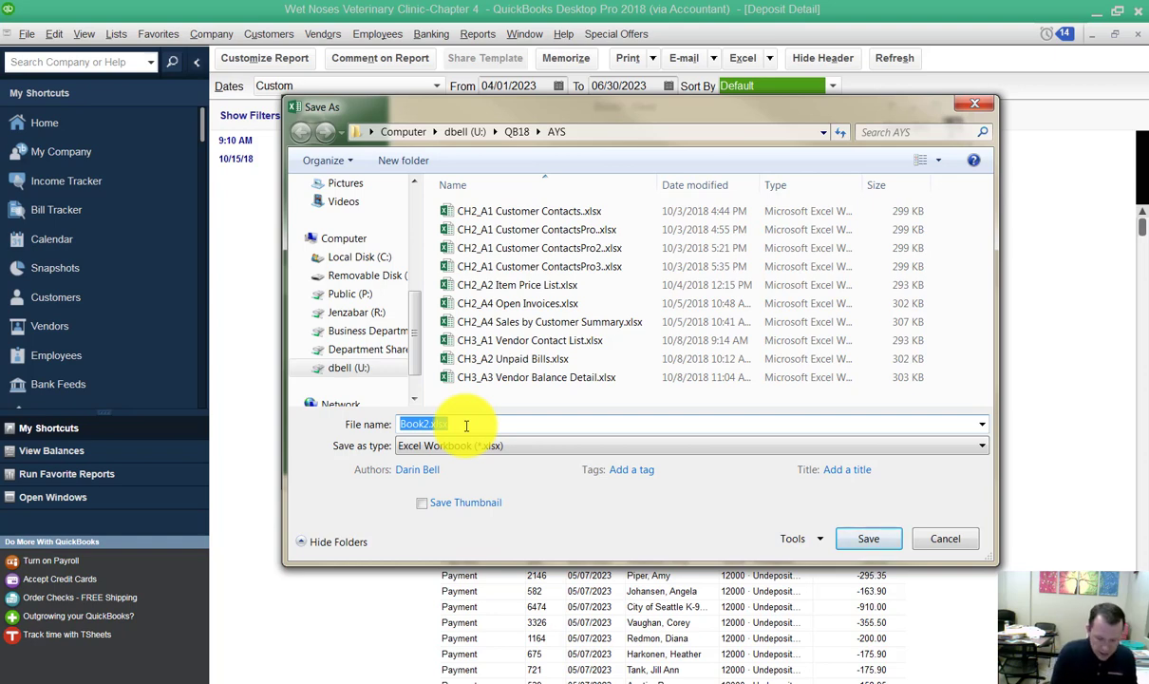
type("CH4_A")
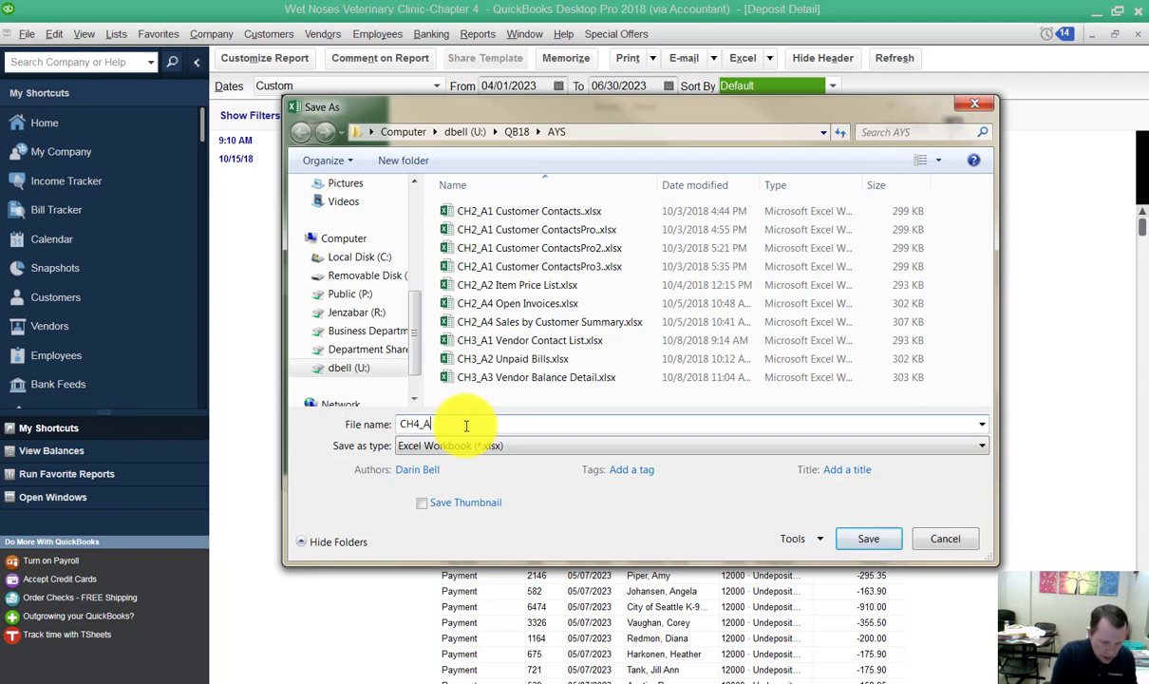
type("1")
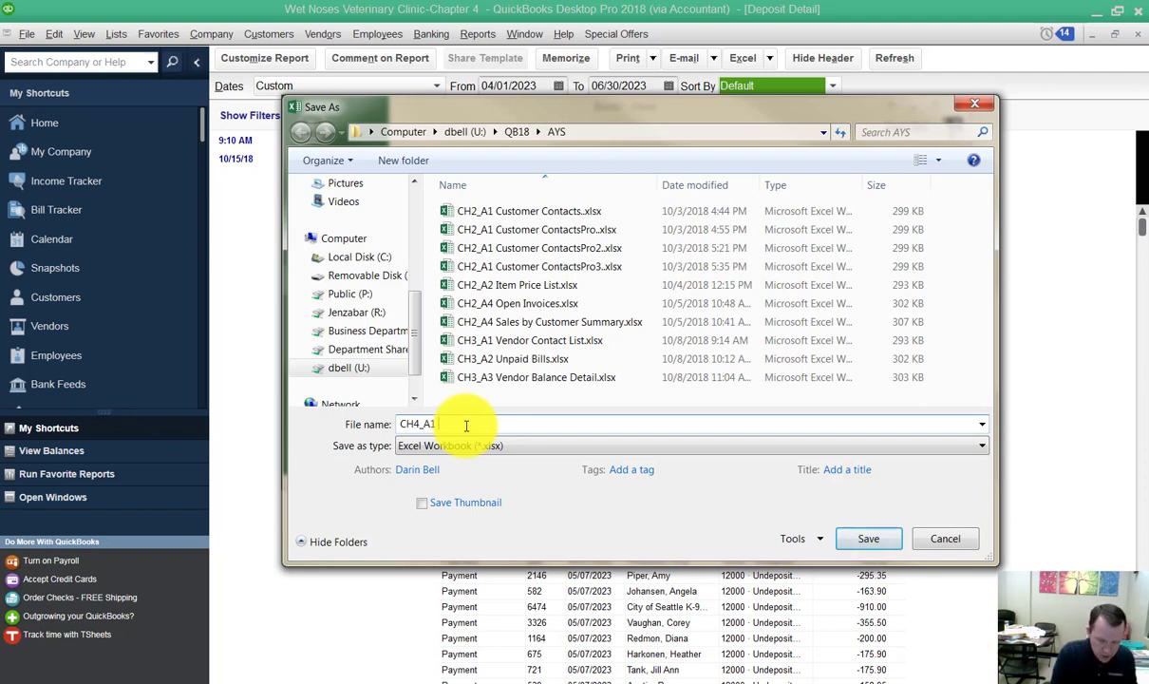
type("Deposit Detail")
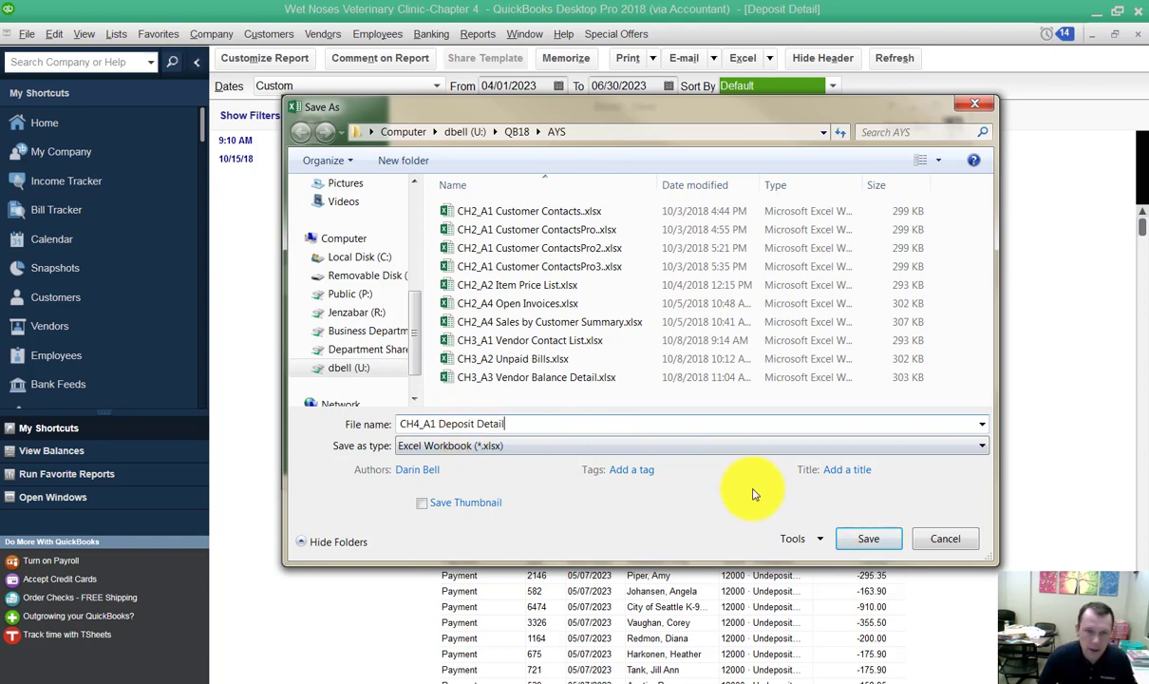
left_click(869, 537)
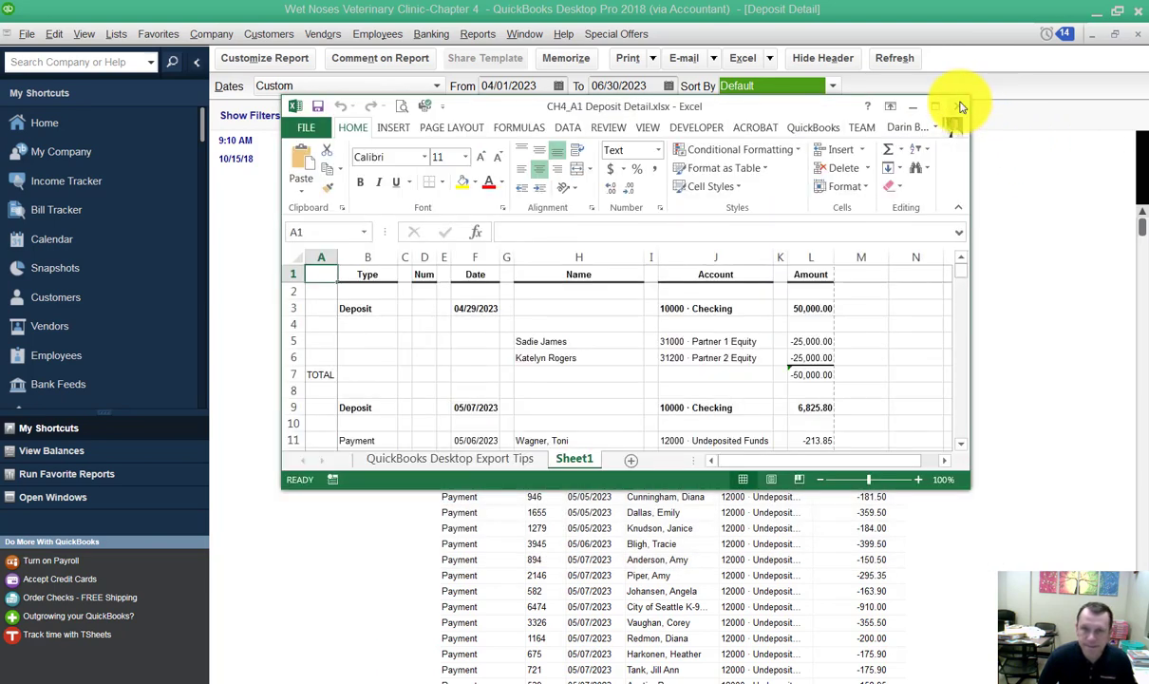
left_click(959, 106)
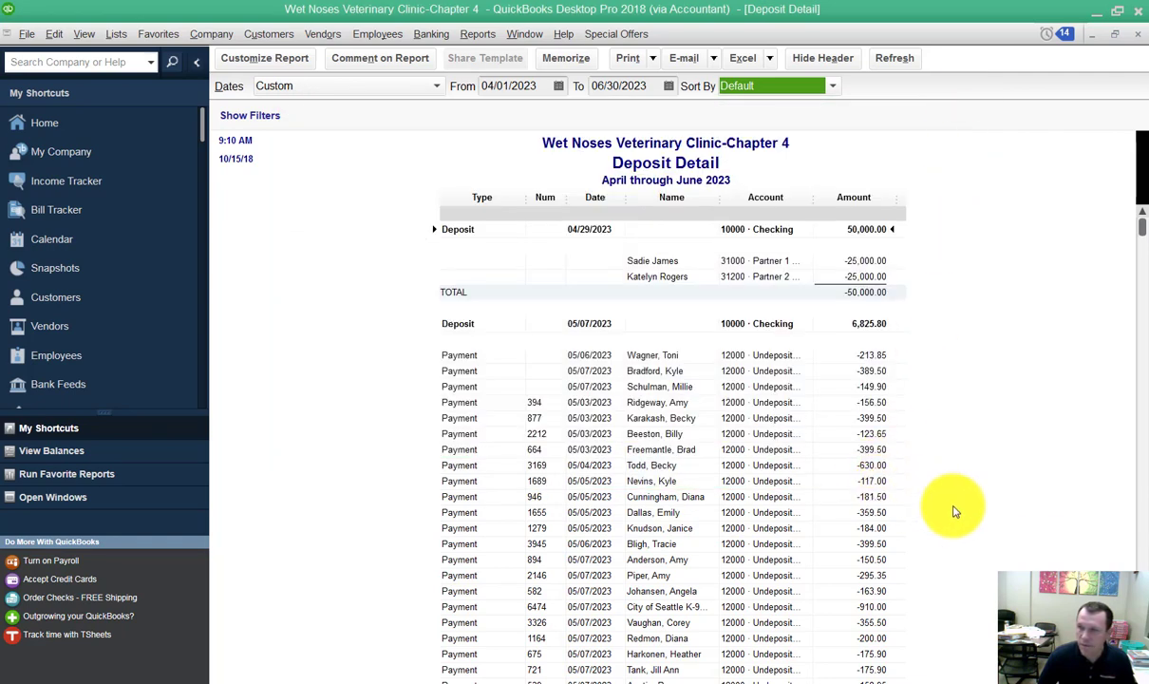